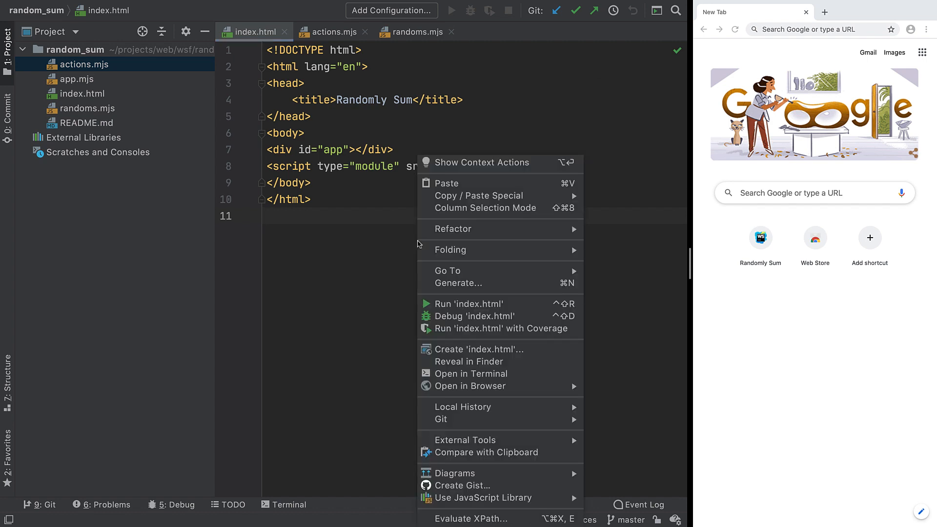
{"action": "mouse_move", "coordinate": [474, 316]}
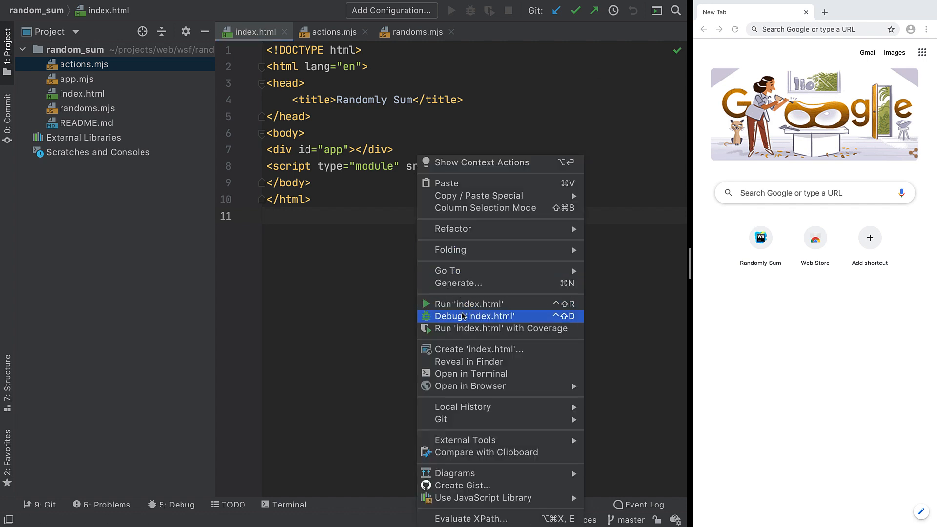
Step: Debug index.html in the browser and review its run/debug configuration
{"action": "left_click", "coordinate": [475, 316]}
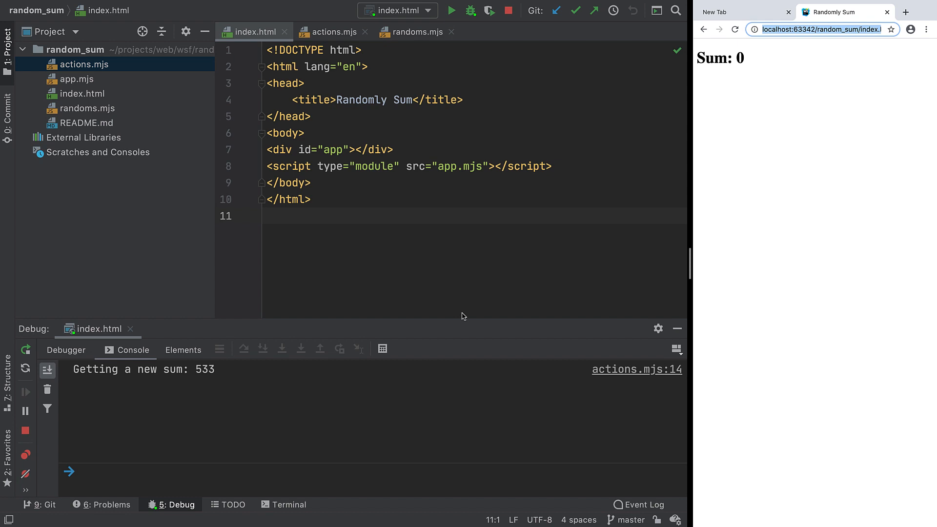
{"action": "left_click", "coordinate": [397, 11]}
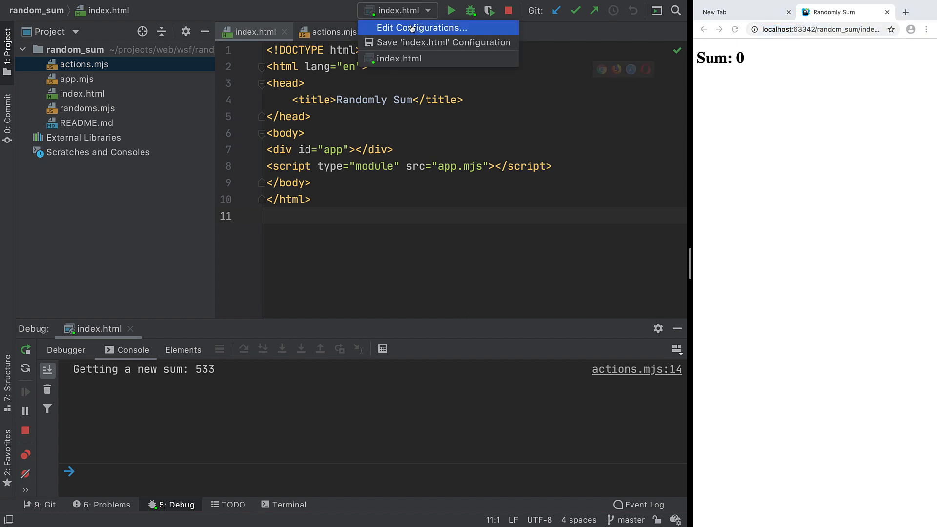
{"action": "left_click", "coordinate": [420, 28]}
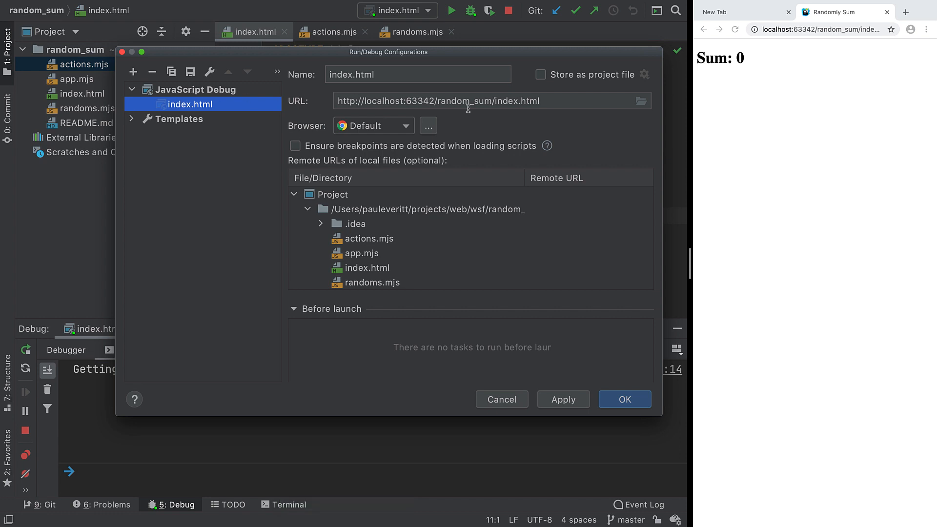
{"action": "mouse_move", "coordinate": [458, 107]}
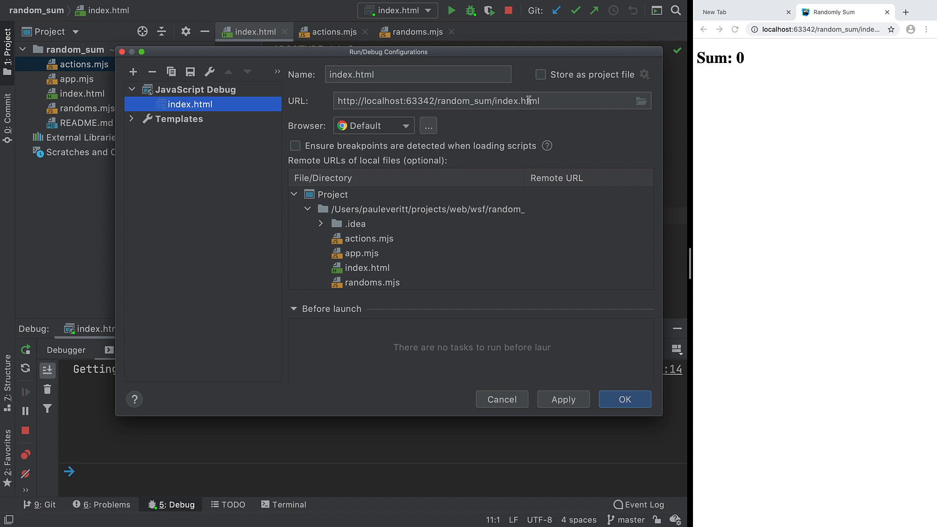
{"action": "mouse_move", "coordinate": [522, 104]}
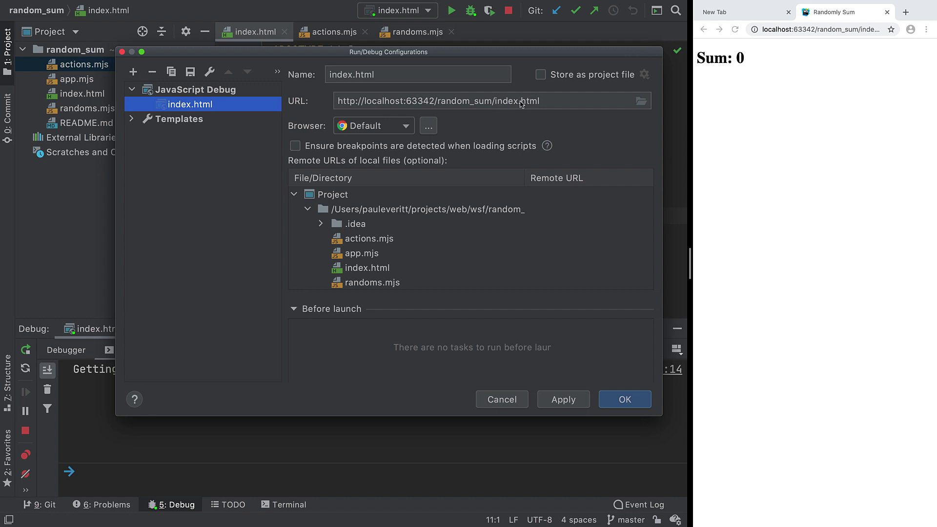
{"action": "mouse_move", "coordinate": [323, 128]}
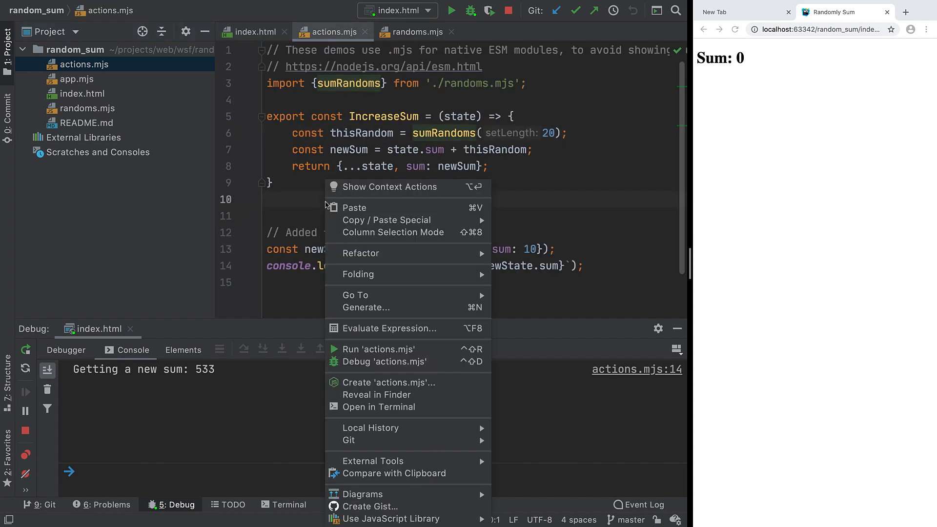
{"action": "mouse_move", "coordinate": [366, 366]}
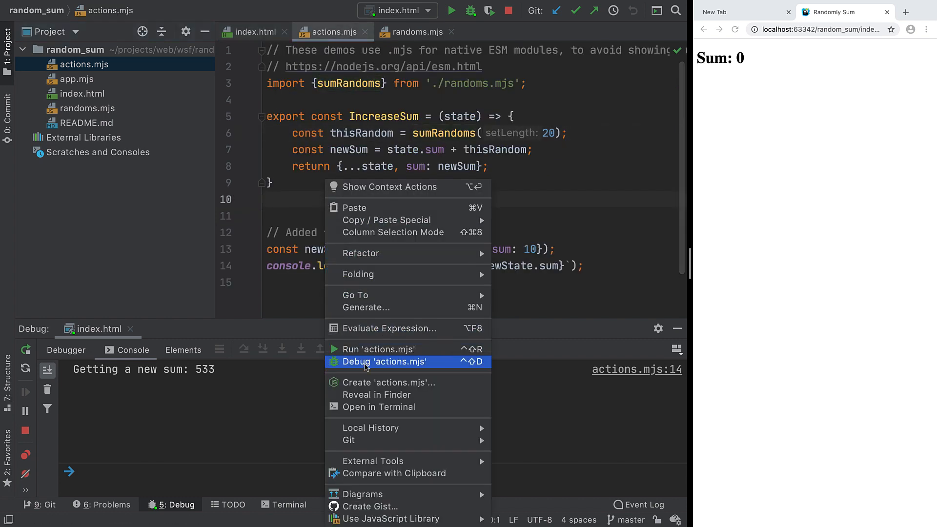
Step: Debug actions.mjs as a Node.js script and review its run configuration
{"action": "left_click", "coordinate": [385, 362]}
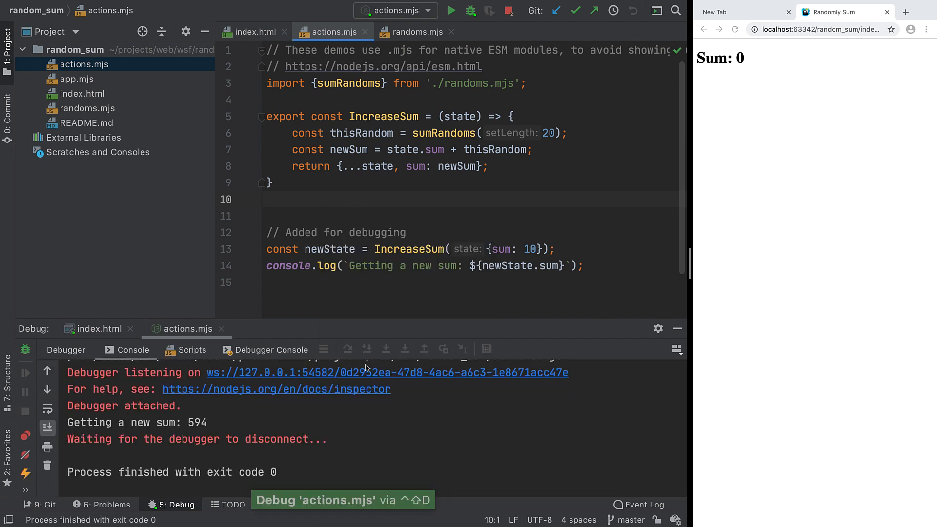
{"action": "left_click", "coordinate": [268, 200]}
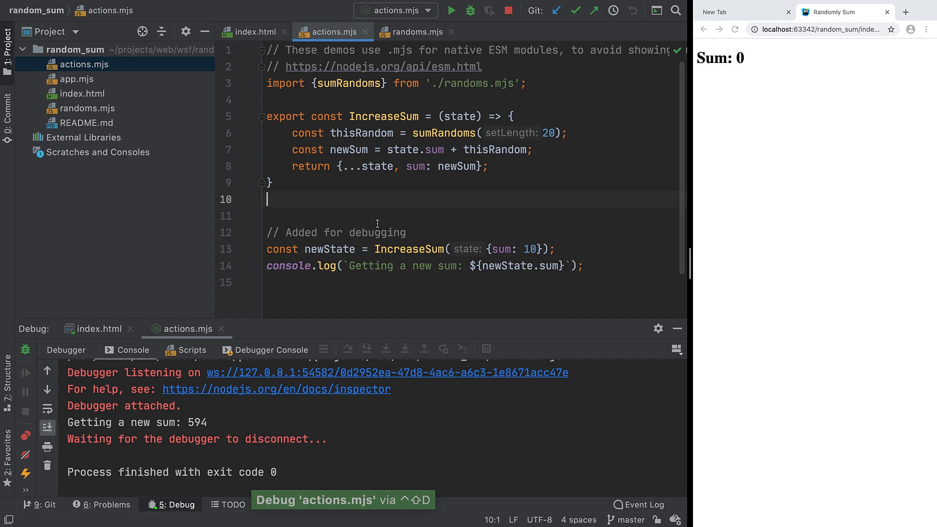
{"action": "left_click", "coordinate": [418, 10]}
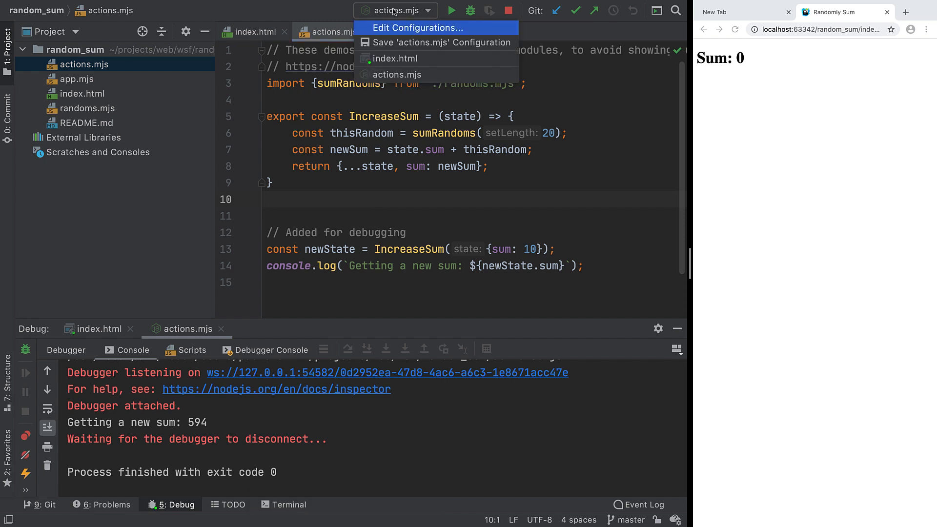
{"action": "left_click", "coordinate": [419, 28]}
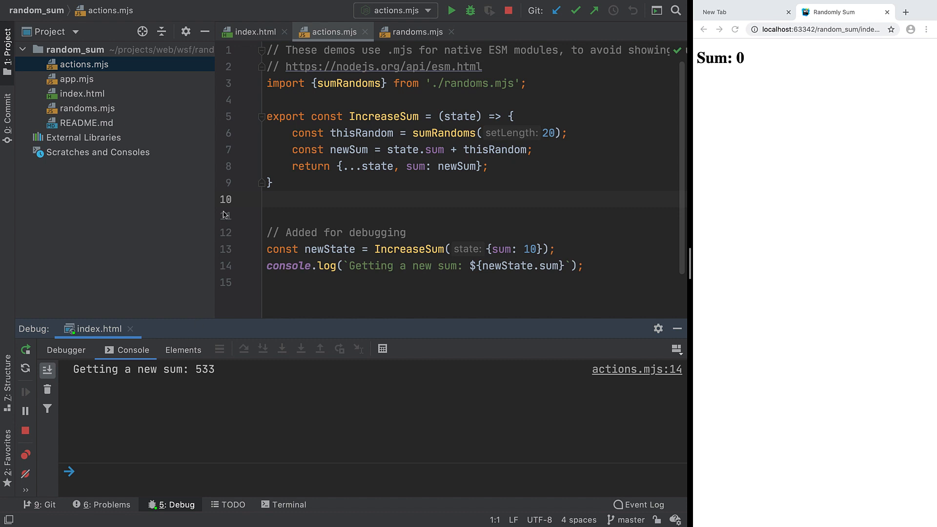
Step: Break on line 6 of actions.mjs, resume, re-hit it, and inspect globals (sum 605)
{"action": "left_click", "coordinate": [246, 133]}
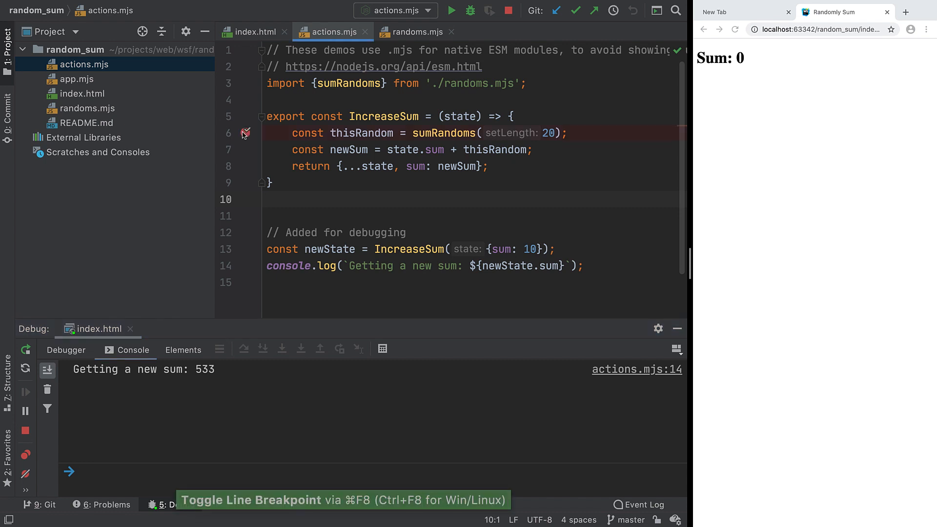
{"action": "left_click", "coordinate": [245, 133]}
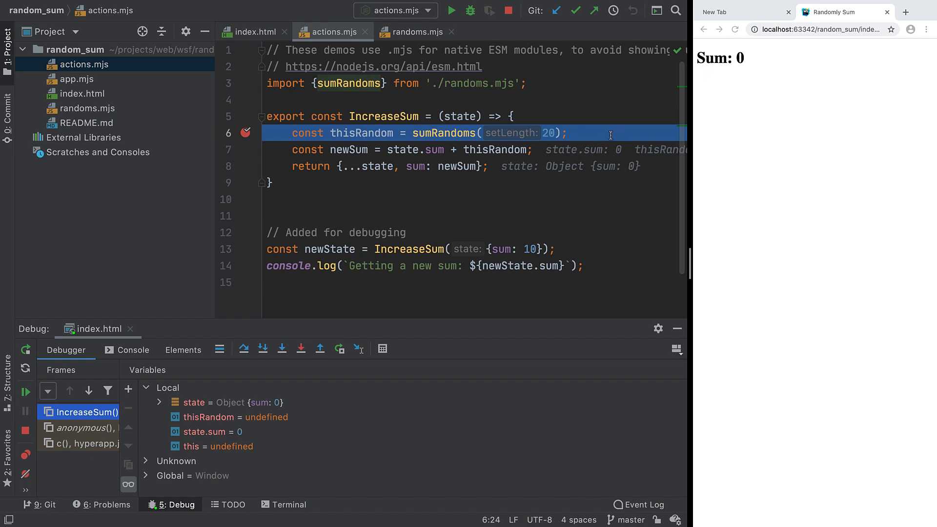
{"action": "mouse_move", "coordinate": [449, 387]}
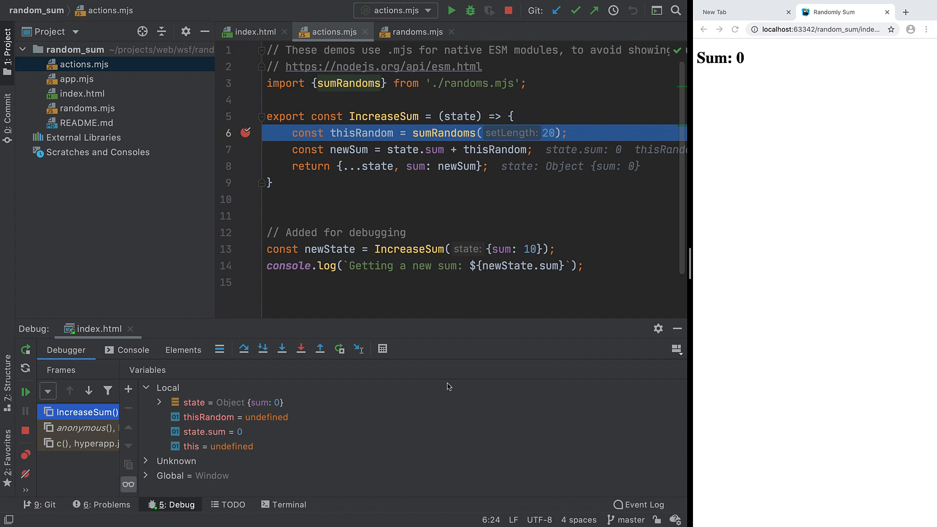
{"action": "mouse_move", "coordinate": [448, 398]}
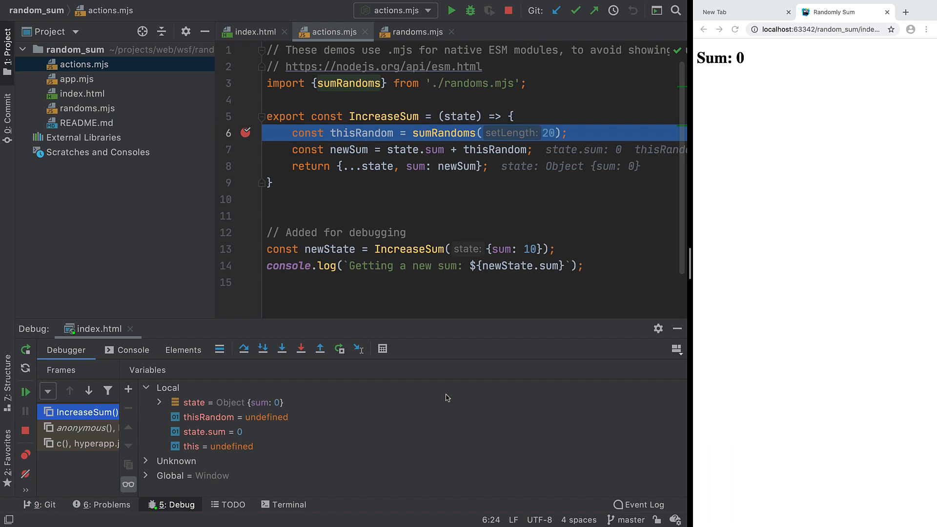
{"action": "mouse_move", "coordinate": [25, 403]}
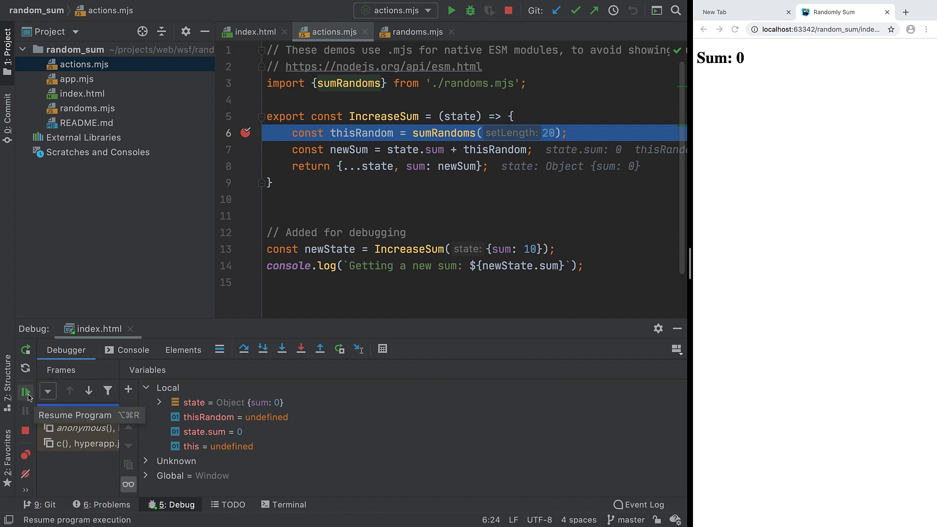
{"action": "left_click", "coordinate": [27, 404]}
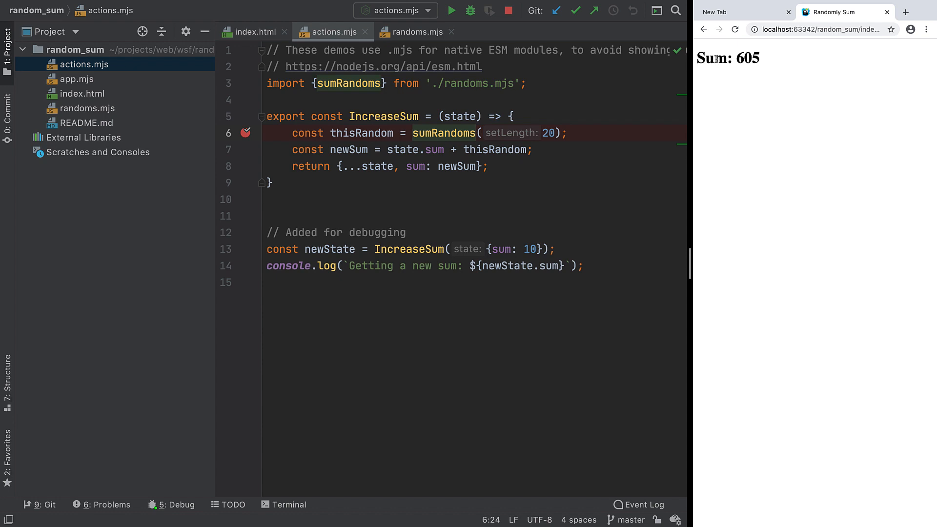
{"action": "left_click", "coordinate": [473, 11]}
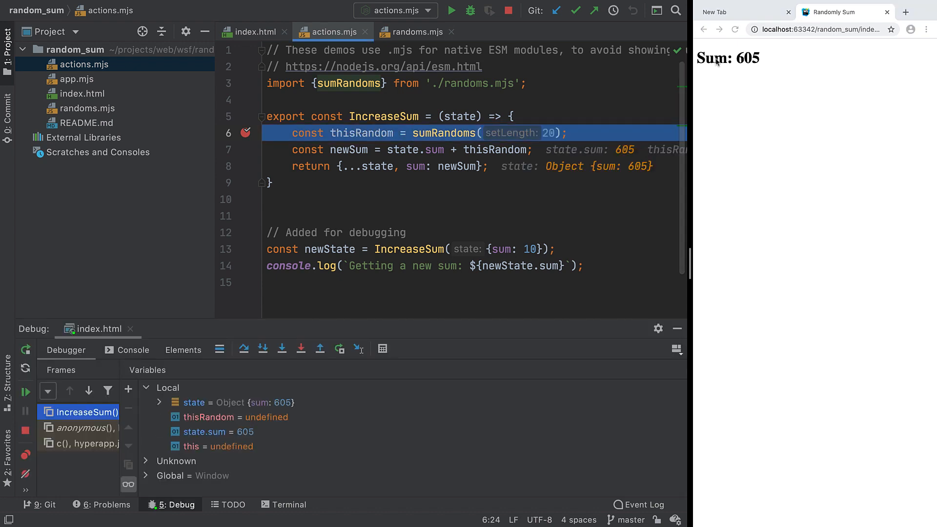
{"action": "mouse_move", "coordinate": [522, 378]}
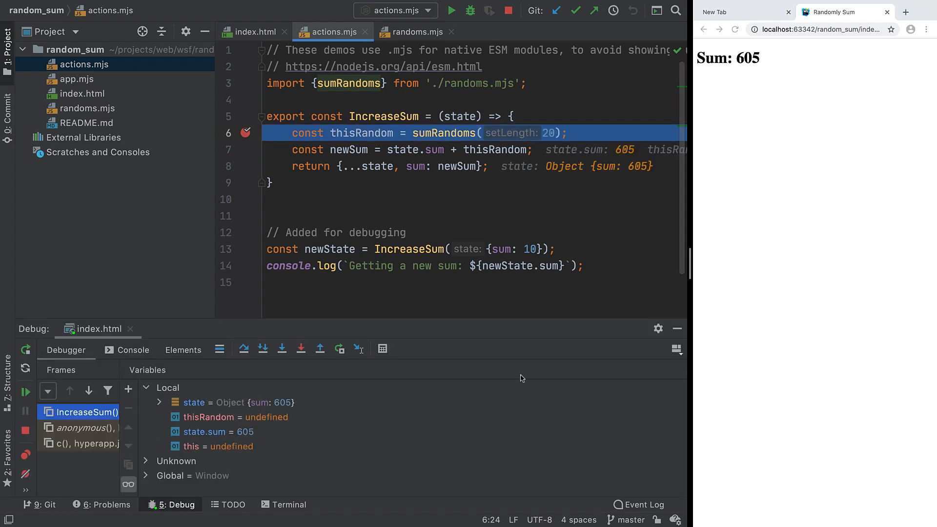
{"action": "mouse_move", "coordinate": [206, 396]}
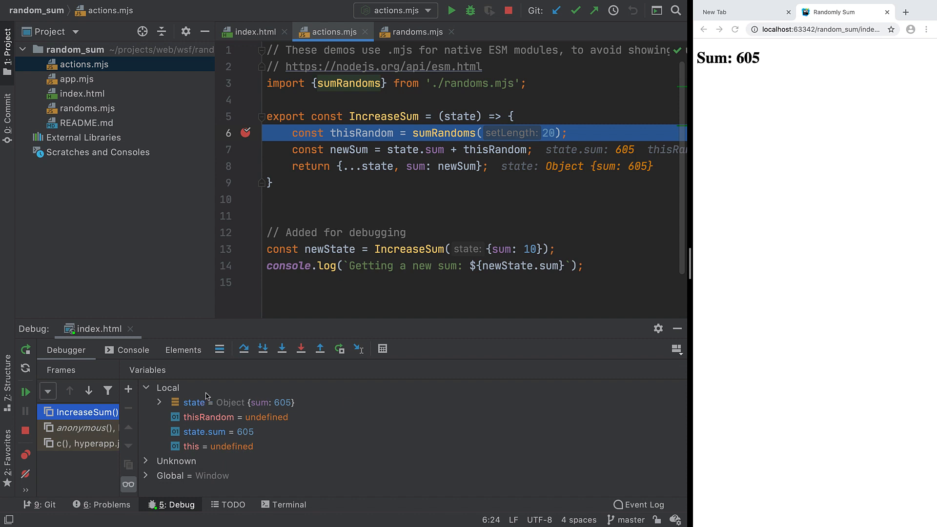
{"action": "left_click", "coordinate": [159, 403]}
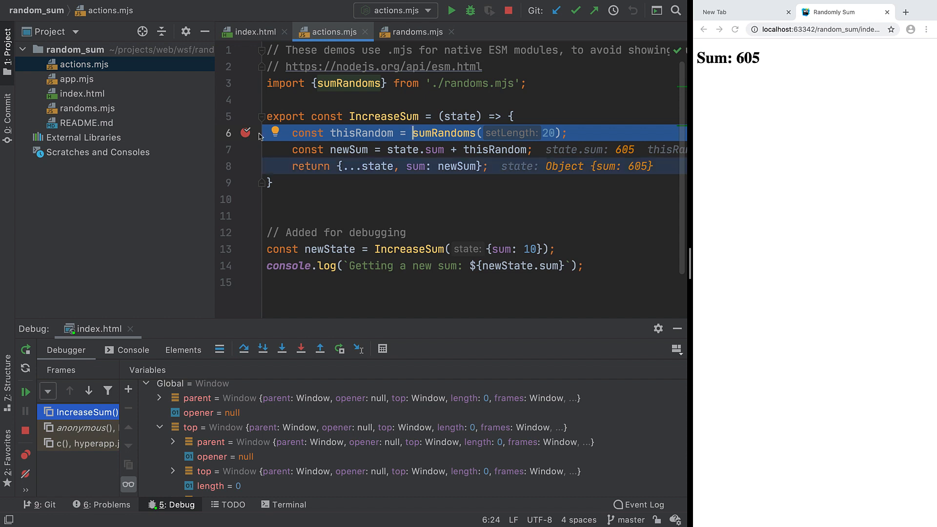
Step: Remove the actions.mjs:6 line breakpoint in the breakpoints overview
{"action": "left_click", "coordinate": [26, 456]}
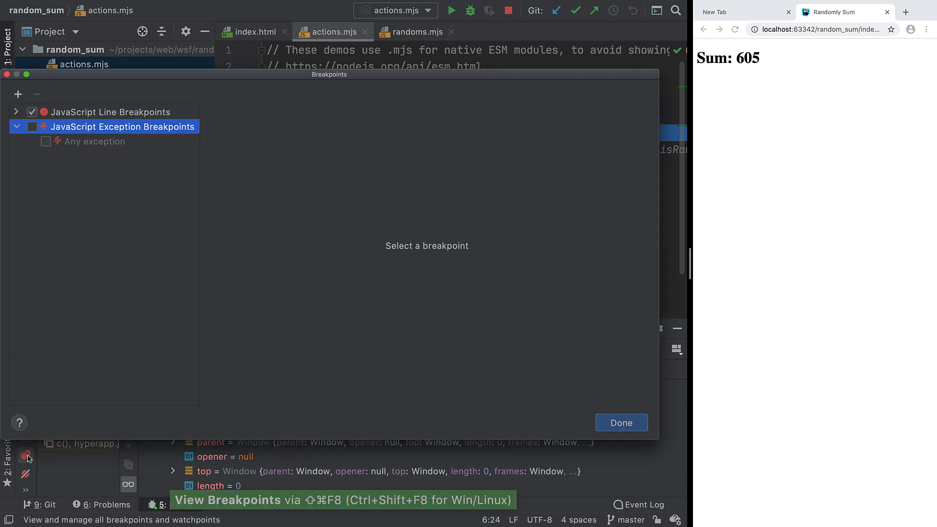
{"action": "left_click", "coordinate": [16, 112]}
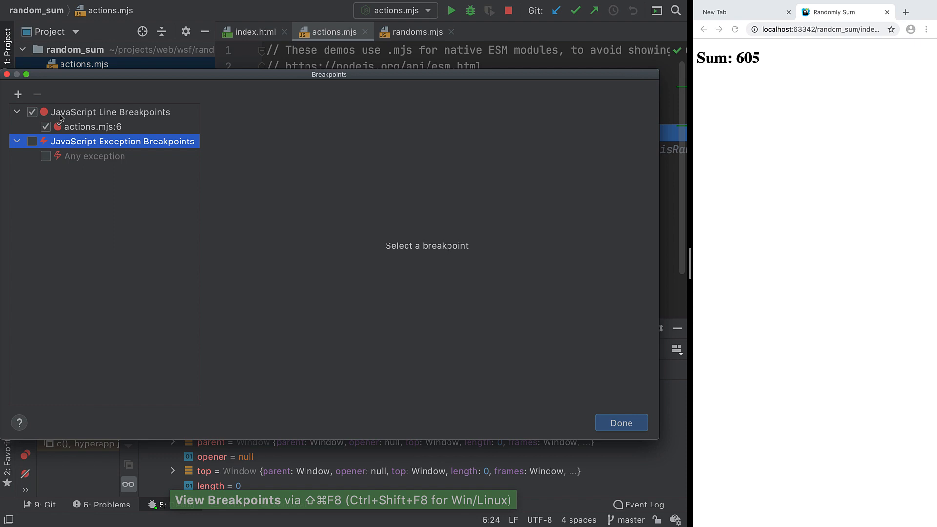
{"action": "left_click", "coordinate": [78, 126]}
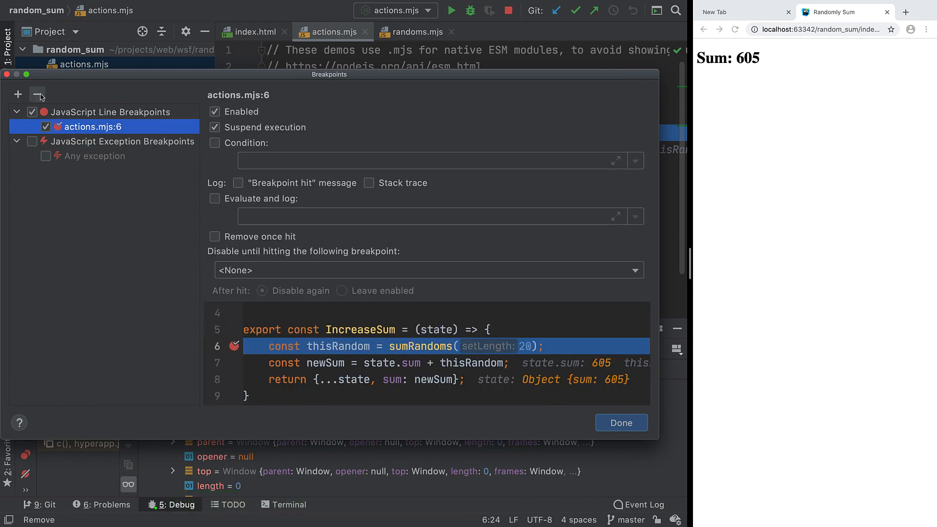
{"action": "left_click", "coordinate": [34, 94]}
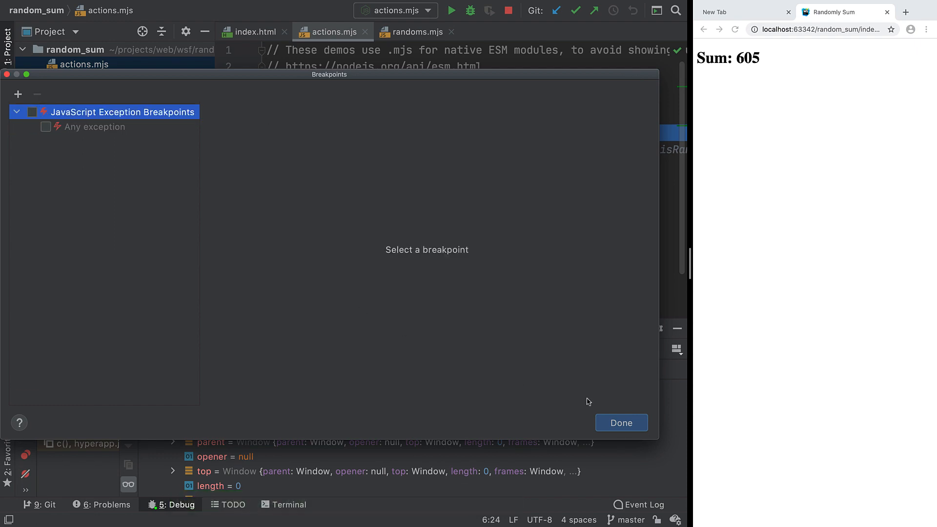
{"action": "left_click", "coordinate": [622, 422]}
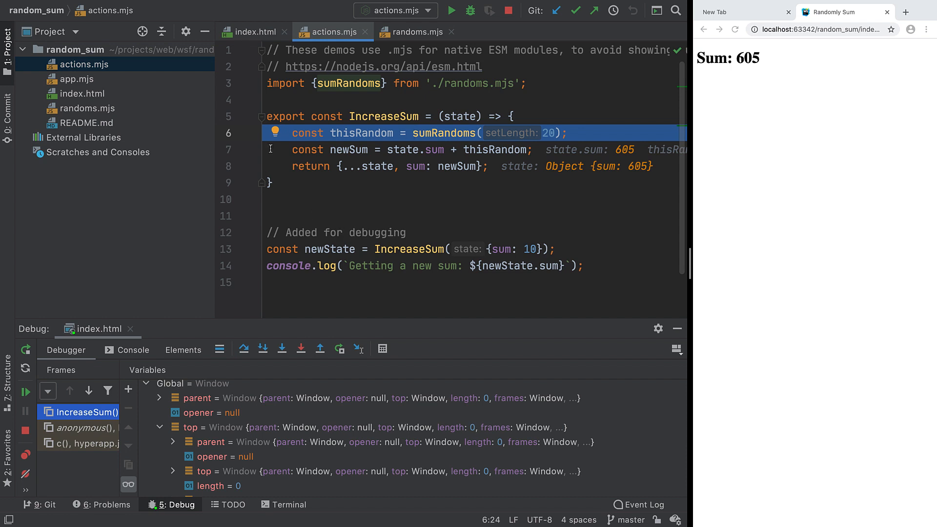
{"action": "mouse_move", "coordinate": [249, 137]}
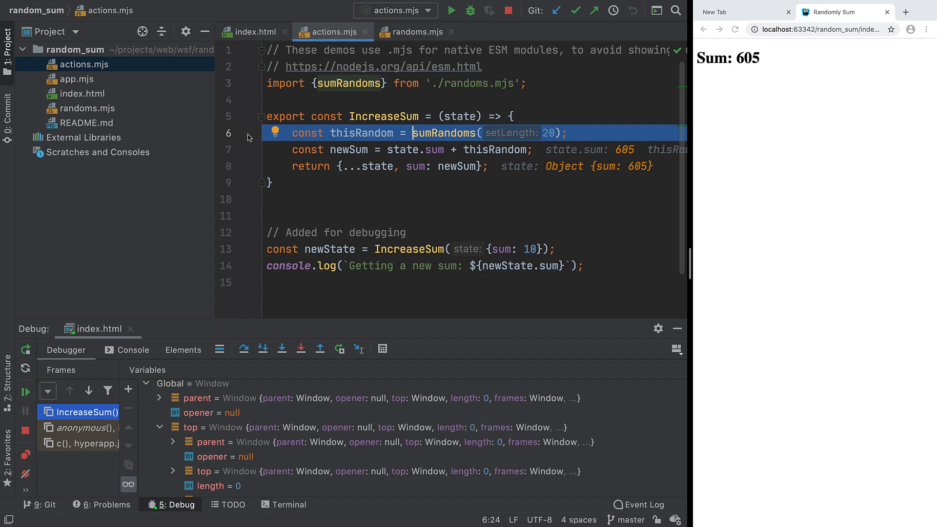
{"action": "mouse_move", "coordinate": [24, 455]}
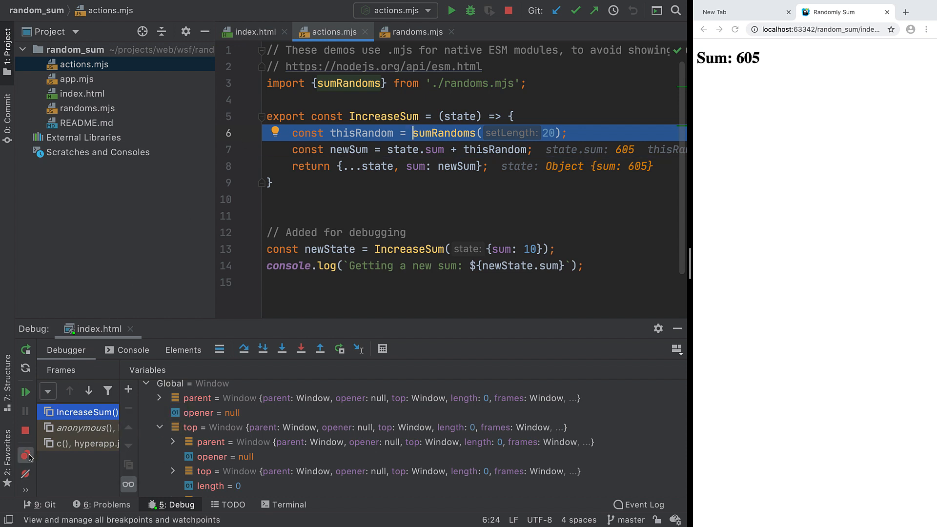
Step: Enable JavaScript exception breakpoints for any exception
{"action": "left_click", "coordinate": [25, 454]}
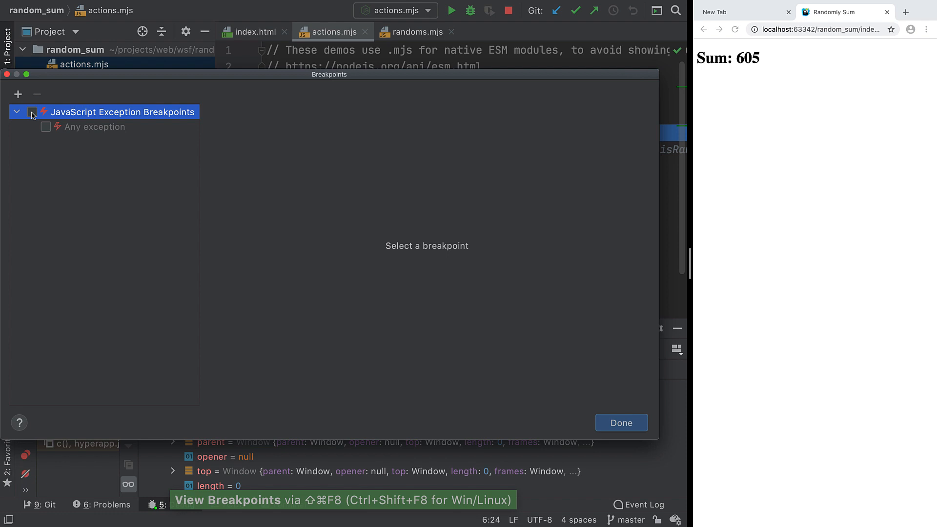
{"action": "left_click", "coordinate": [32, 112]}
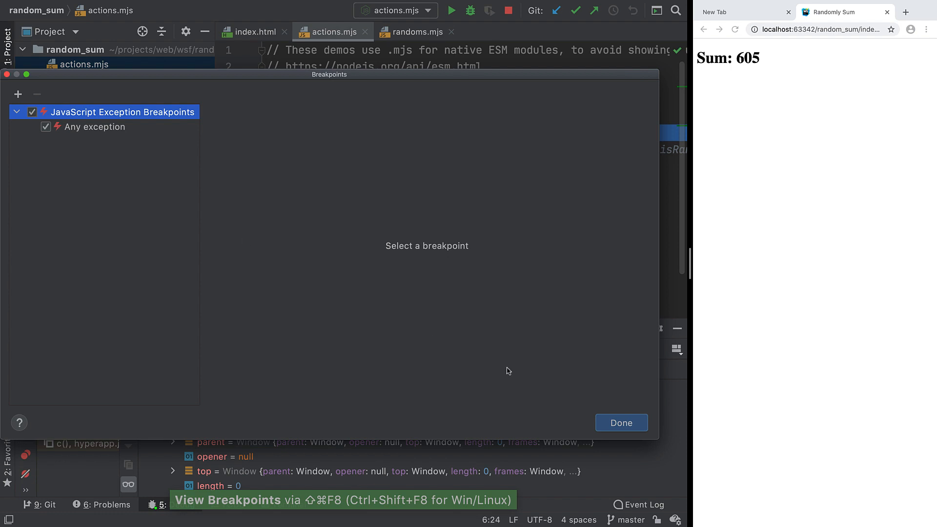
{"action": "left_click", "coordinate": [621, 422]}
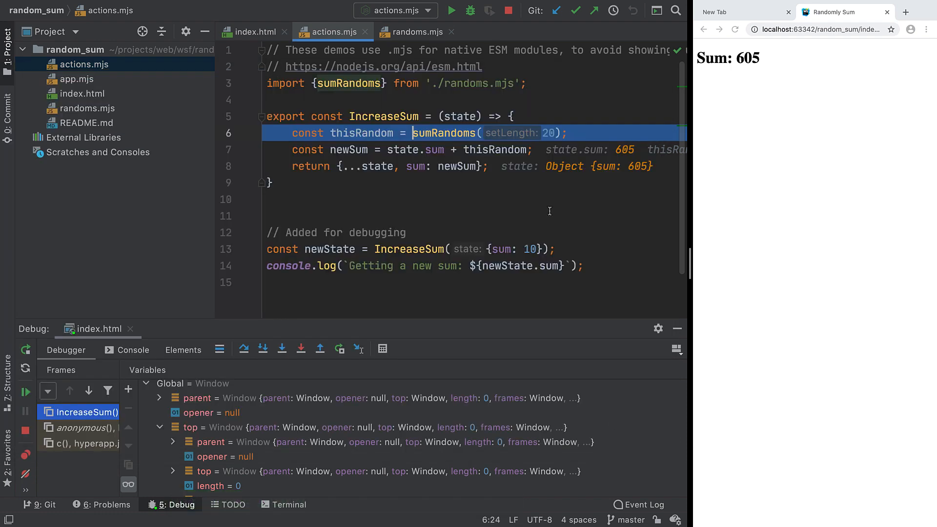
Step: Trigger a ReferenceError with 'const x = y + 0;', resume, then remove it and rerun
{"action": "type", "text": "const x ="}
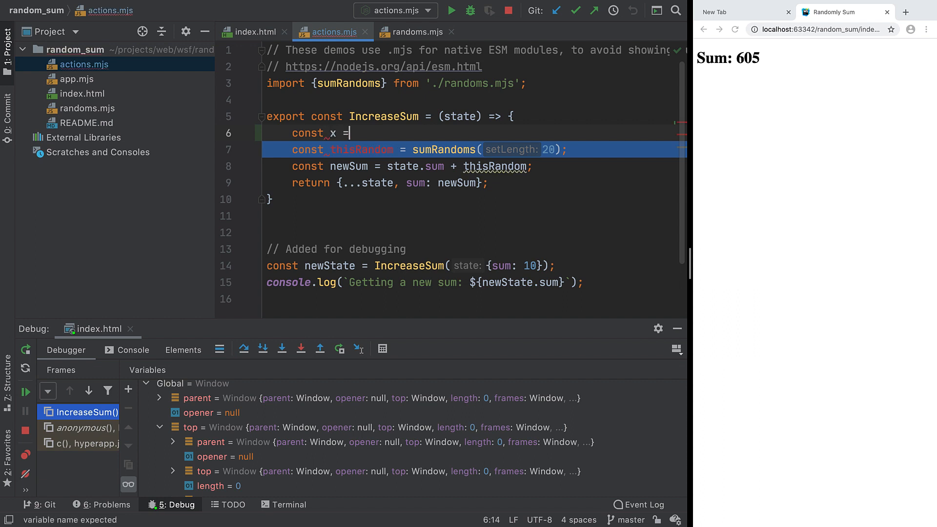
{"action": "type", "text": "y + 0;"}
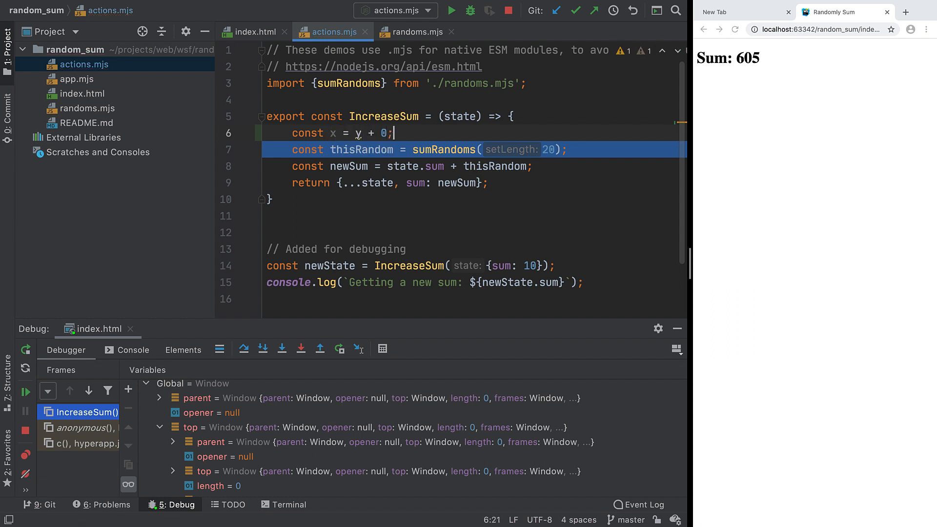
{"action": "mouse_move", "coordinate": [37, 360]}
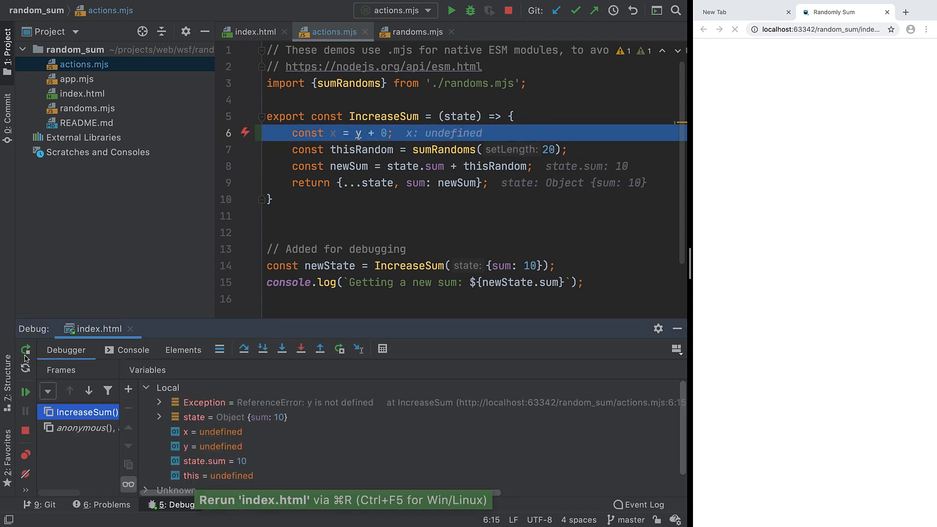
{"action": "left_click", "coordinate": [289, 402]}
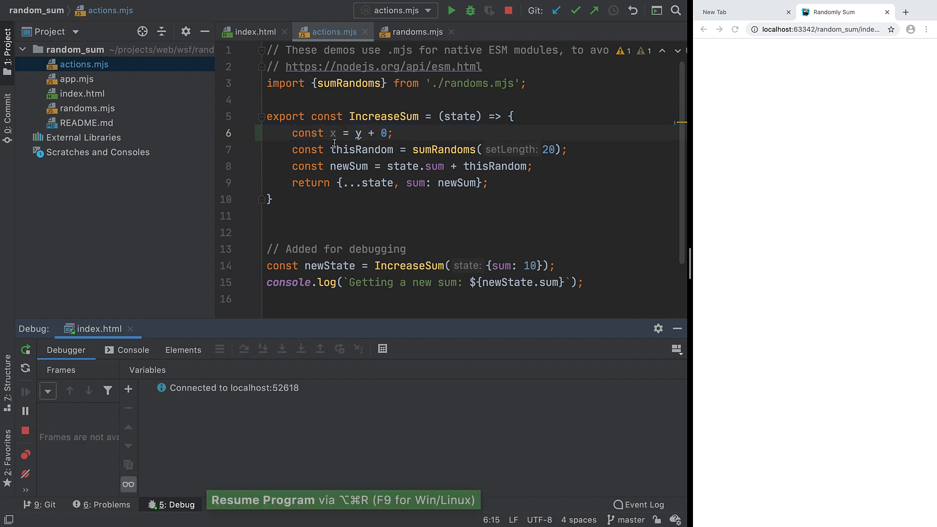
{"action": "key", "text": "cmd+backspace"}
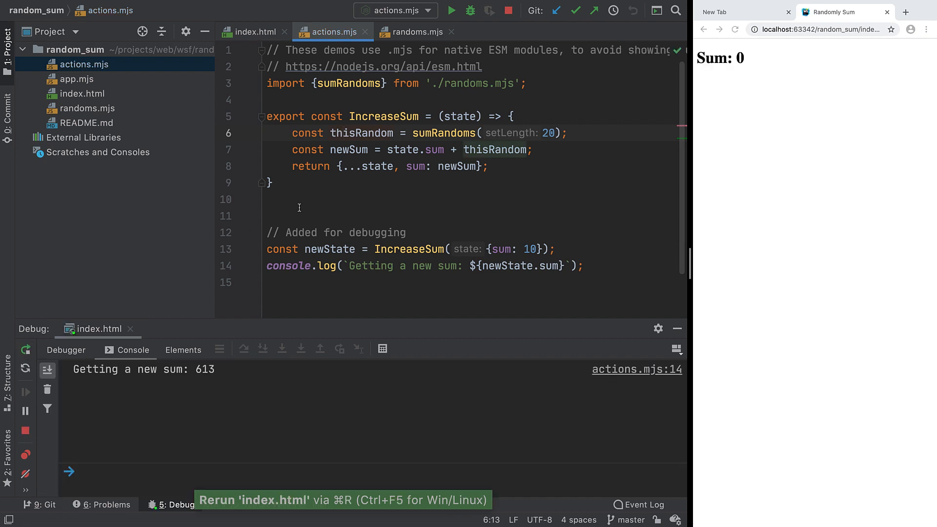
{"action": "left_click", "coordinate": [417, 32]}
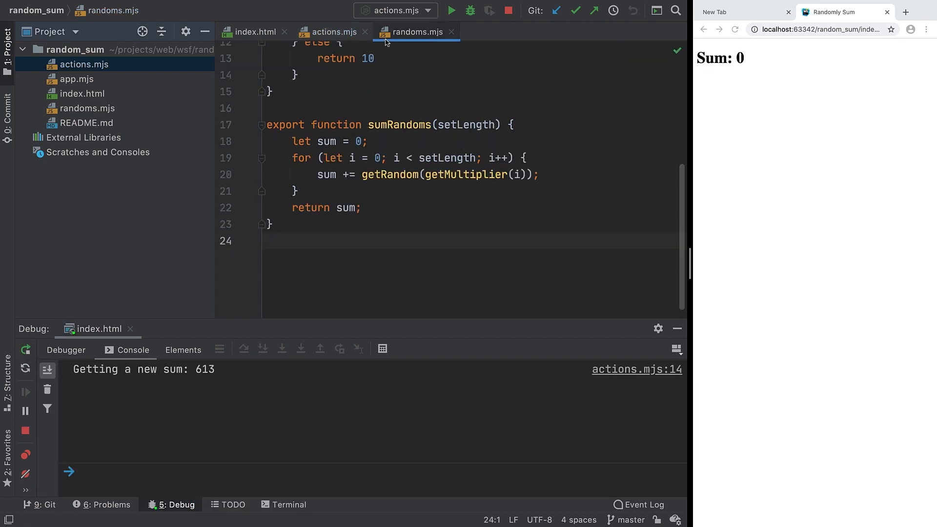
Step: Add a breakpoint on randoms.mjs line 20 with the condition 'i > 3'
{"action": "left_click", "coordinate": [245, 175]}
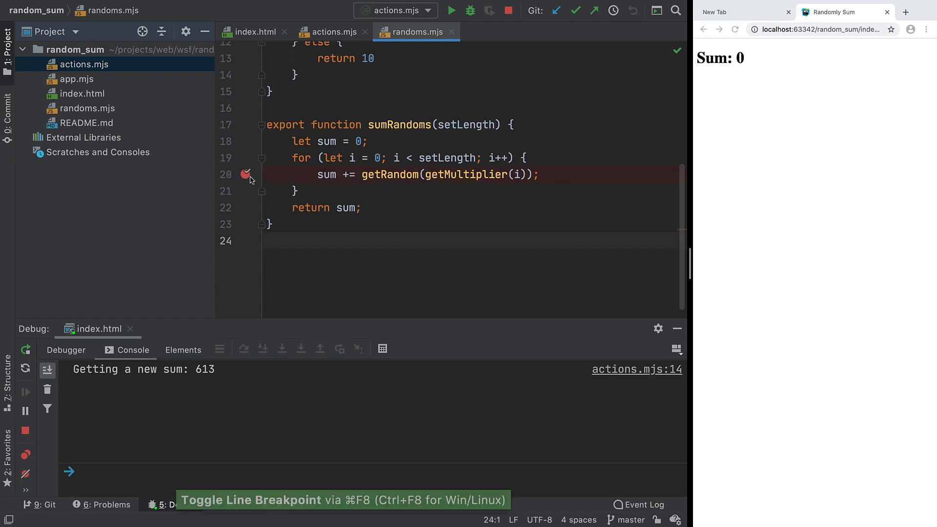
{"action": "left_click", "coordinate": [245, 174]}
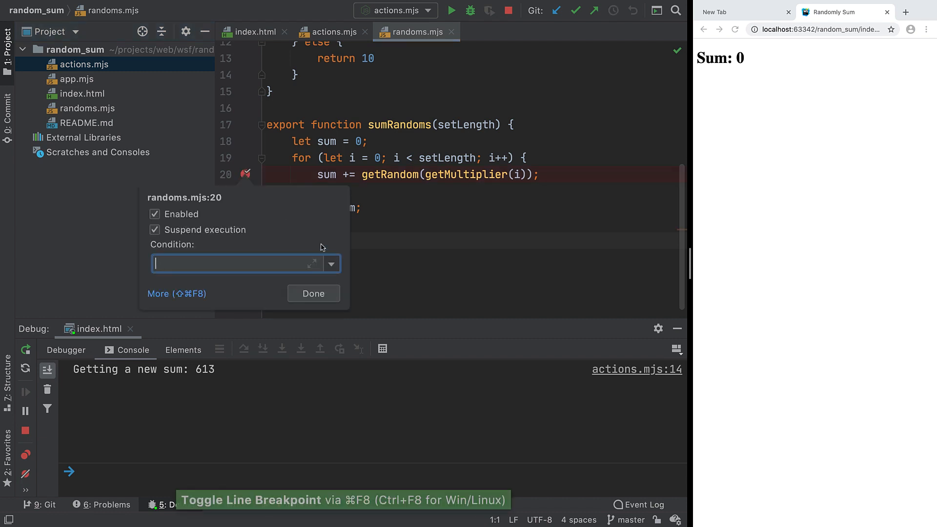
{"action": "type", "text": "i > 3"}
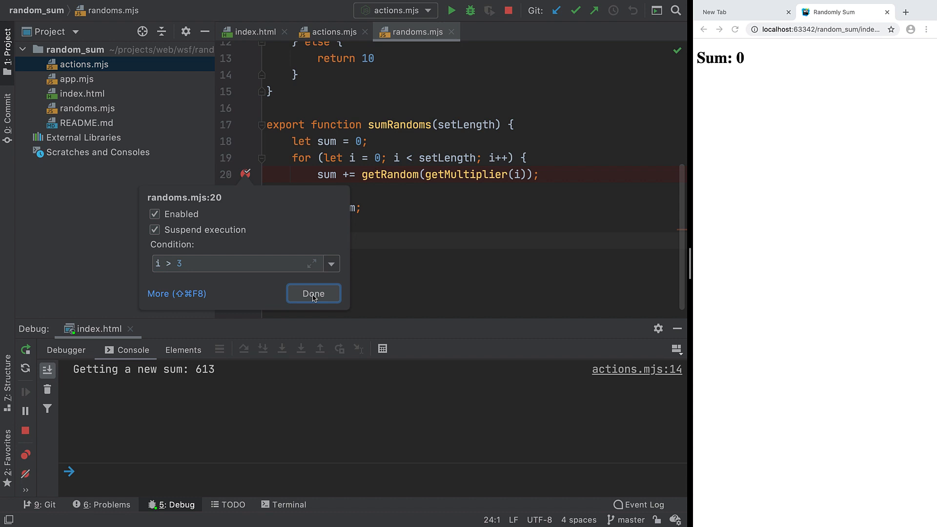
{"action": "left_click", "coordinate": [314, 294]}
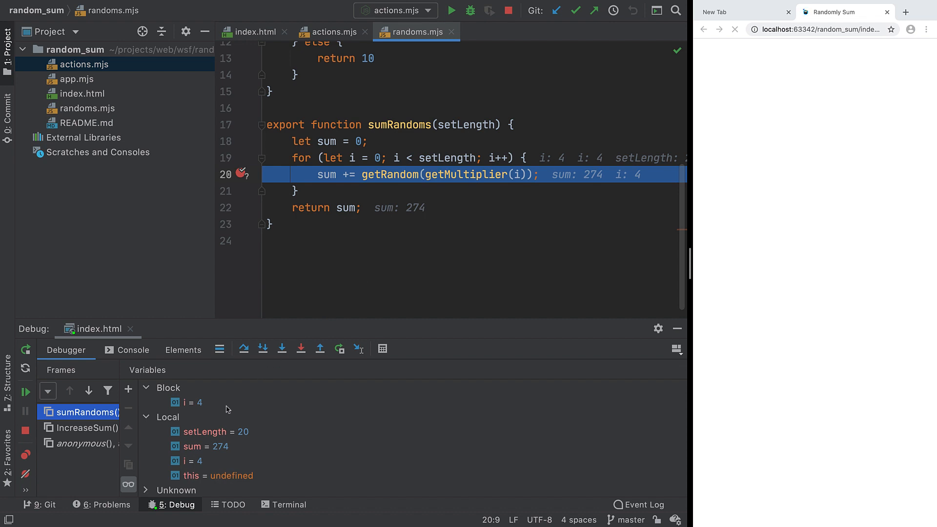
Step: Inspect i at the conditional breakpoint, resume, and step through the loop to i 8
{"action": "left_click", "coordinate": [192, 402]}
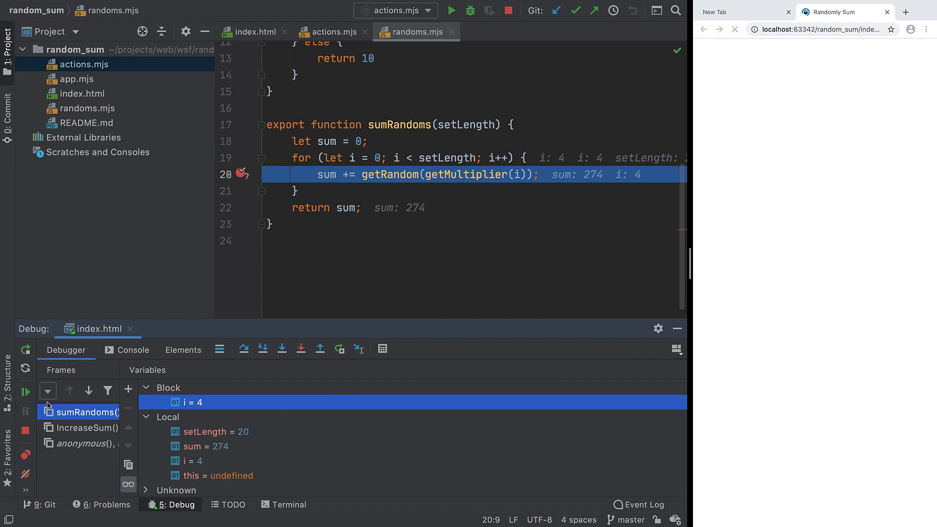
{"action": "left_click", "coordinate": [25, 405]}
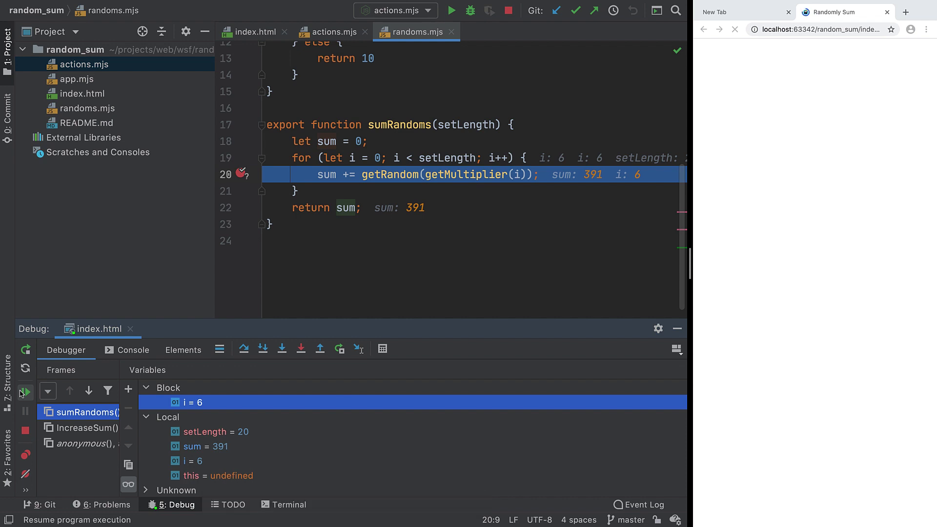
{"action": "mouse_move", "coordinate": [243, 349]}
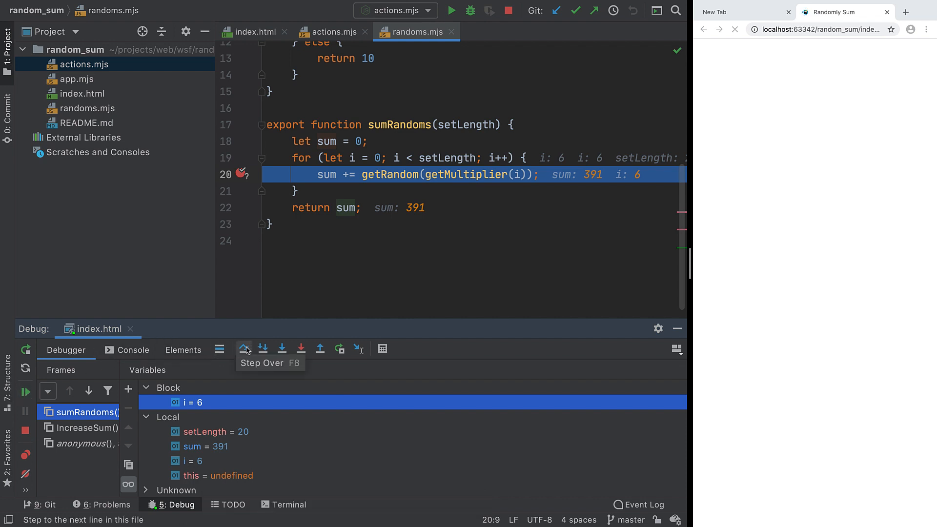
{"action": "left_click", "coordinate": [245, 349]}
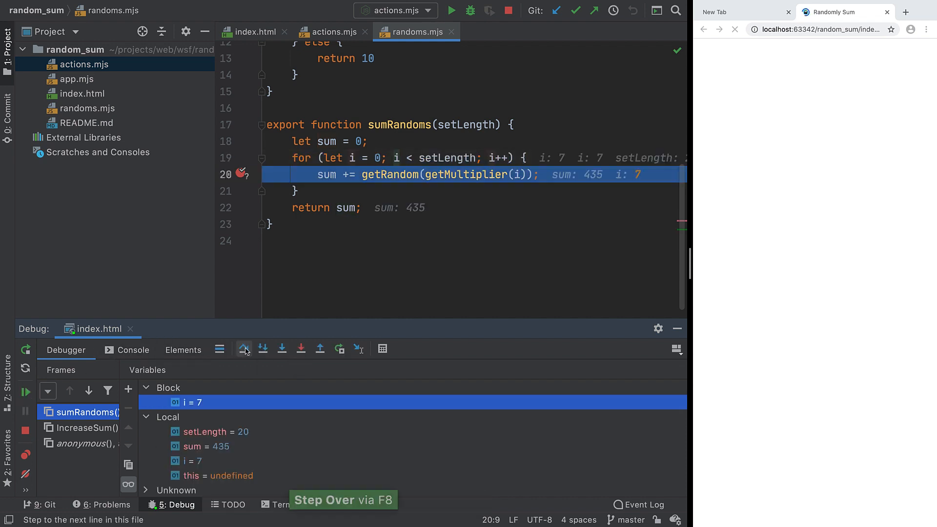
{"action": "left_click", "coordinate": [243, 349]}
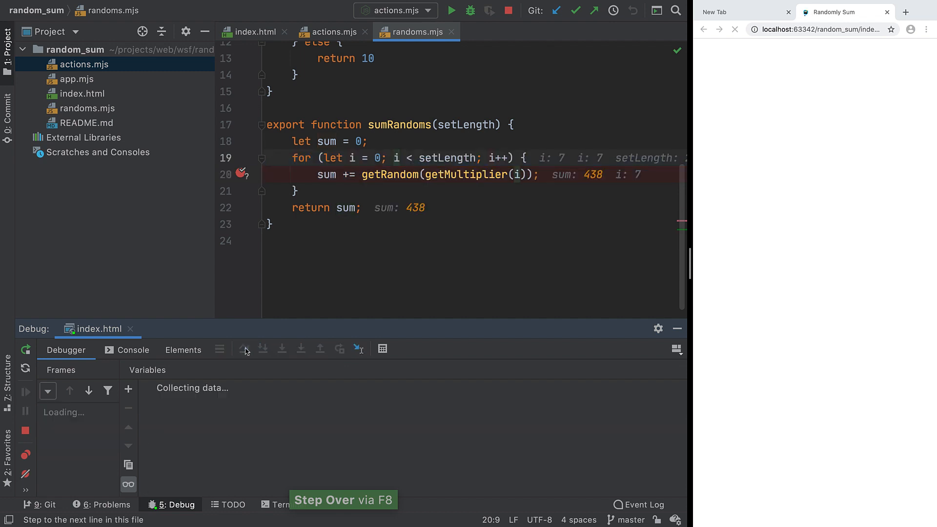
{"action": "left_click", "coordinate": [244, 350]}
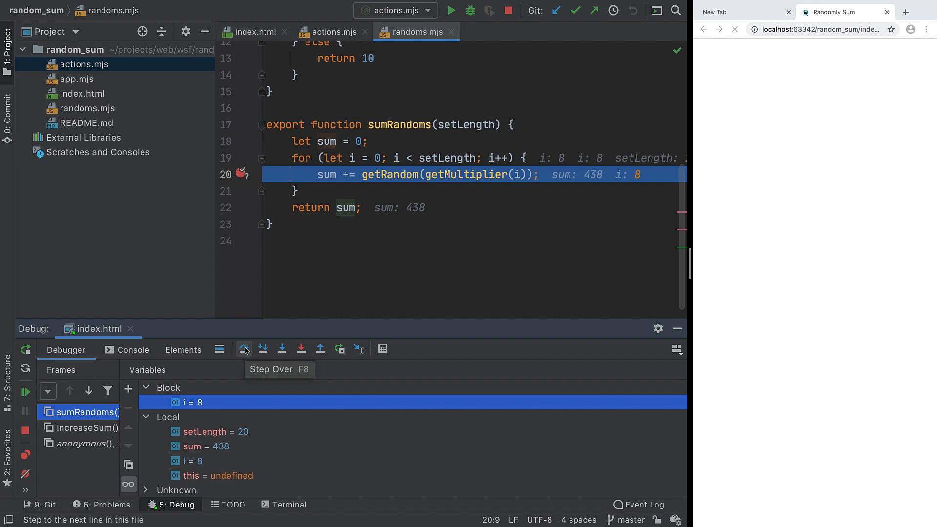
{"action": "mouse_move", "coordinate": [282, 350]}
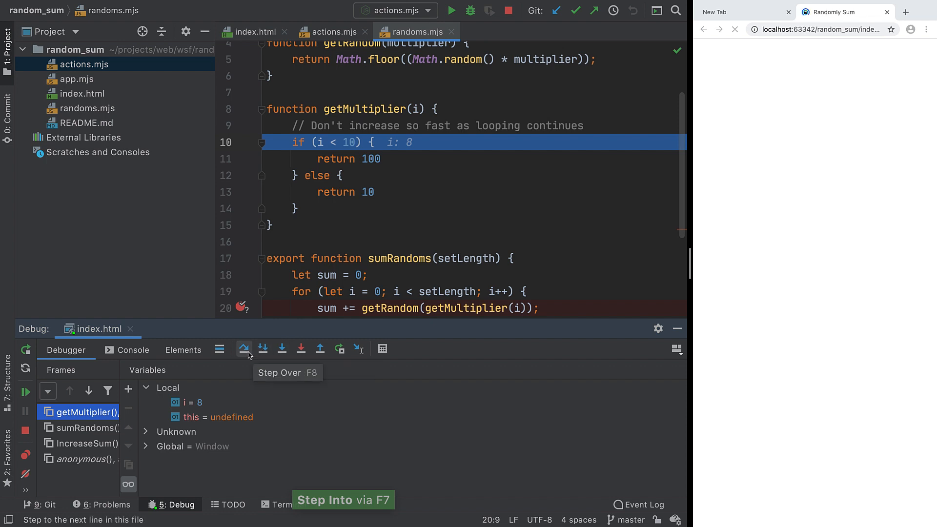
Step: Step over in getMultiplier, step out to the loop, and resume into getRandom
{"action": "left_click", "coordinate": [243, 350]}
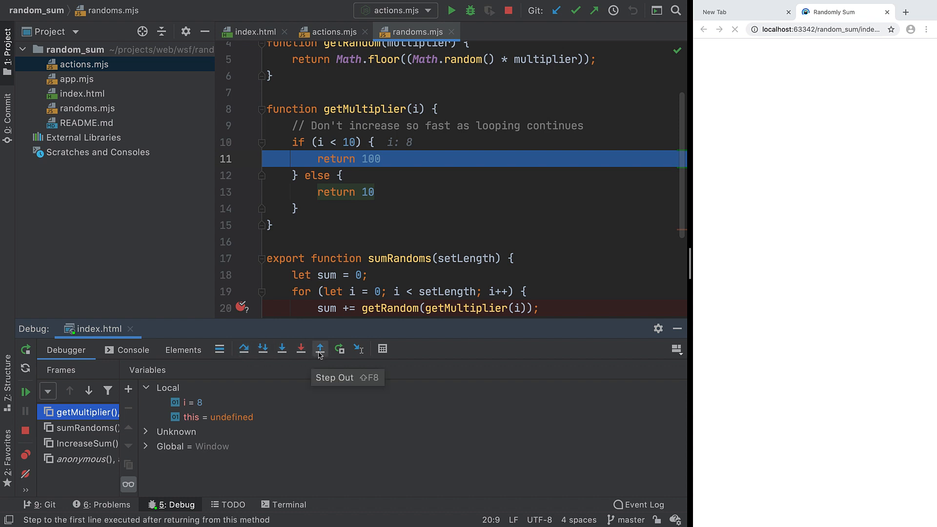
{"action": "left_click", "coordinate": [320, 349]}
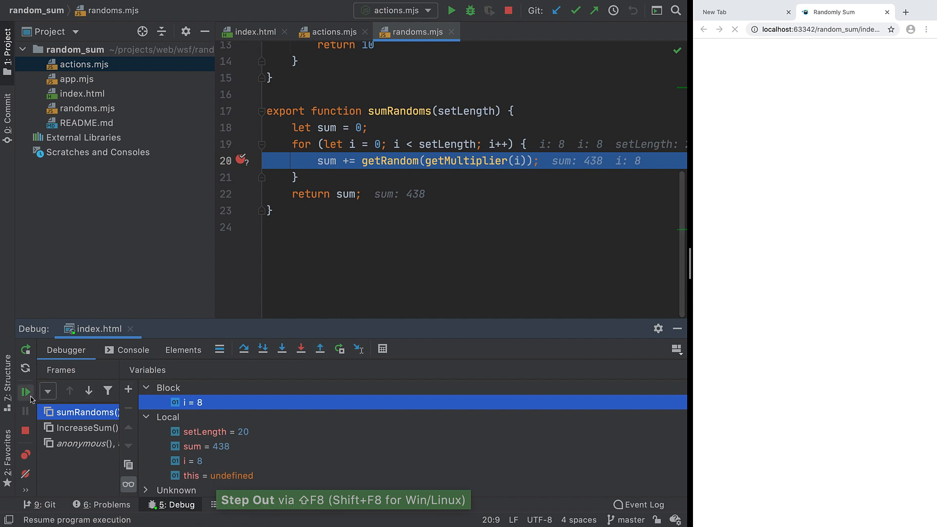
{"action": "left_click", "coordinate": [26, 405]}
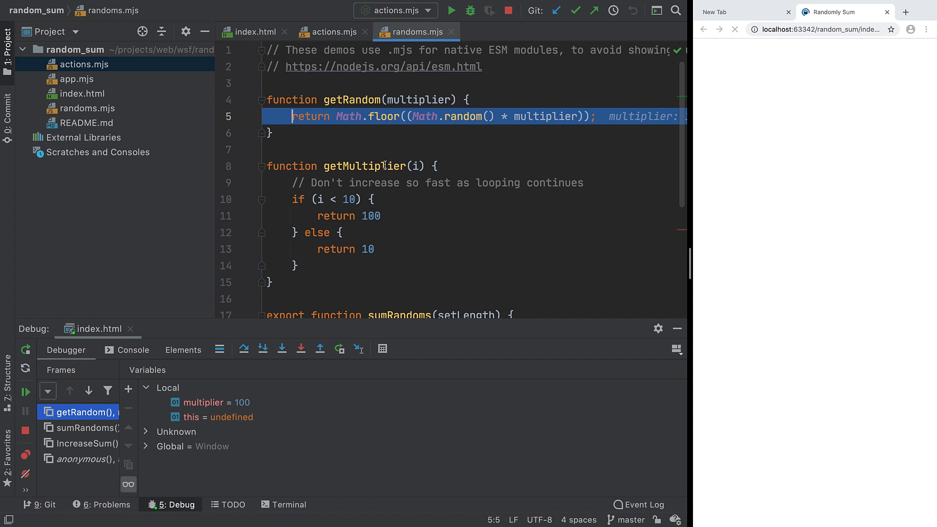
Step: Browse the call stack frames, then run to the 'return sum' line (sum 541)
{"action": "left_click", "coordinate": [83, 428]}
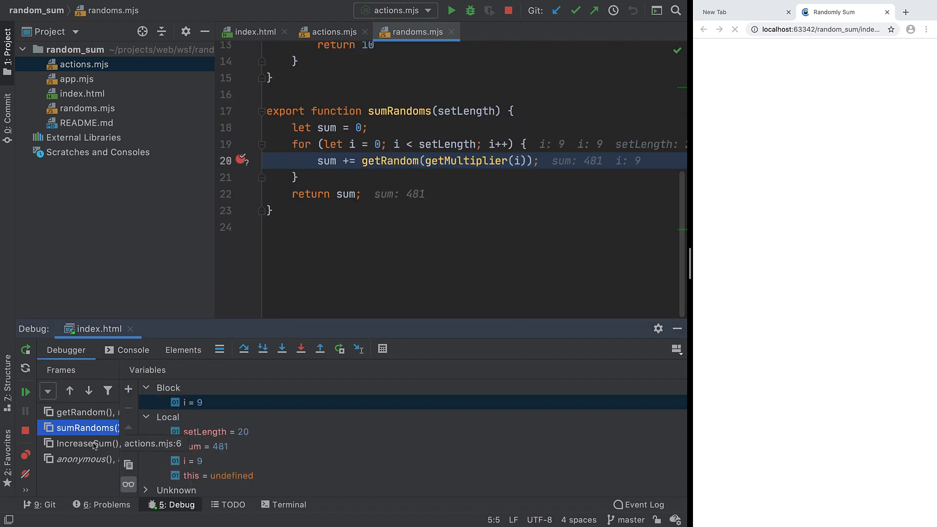
{"action": "left_click", "coordinate": [85, 444]}
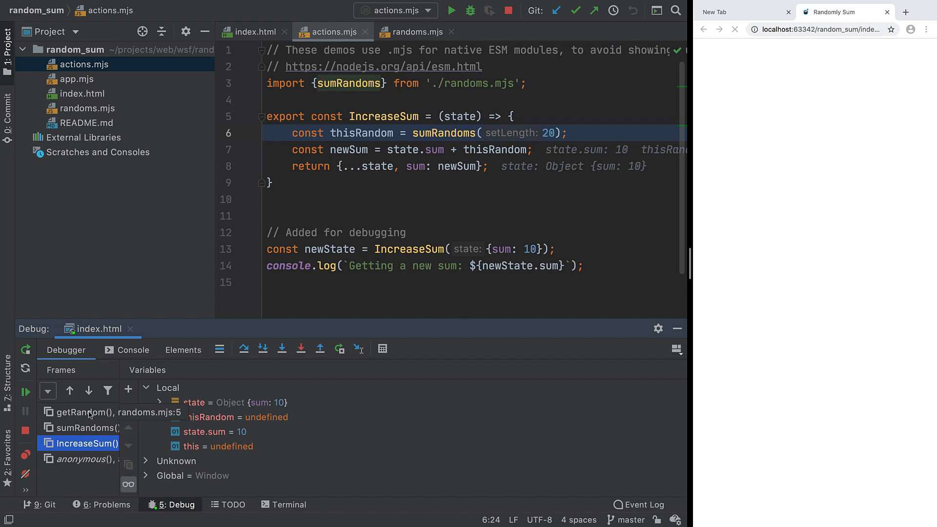
{"action": "left_click", "coordinate": [98, 412]}
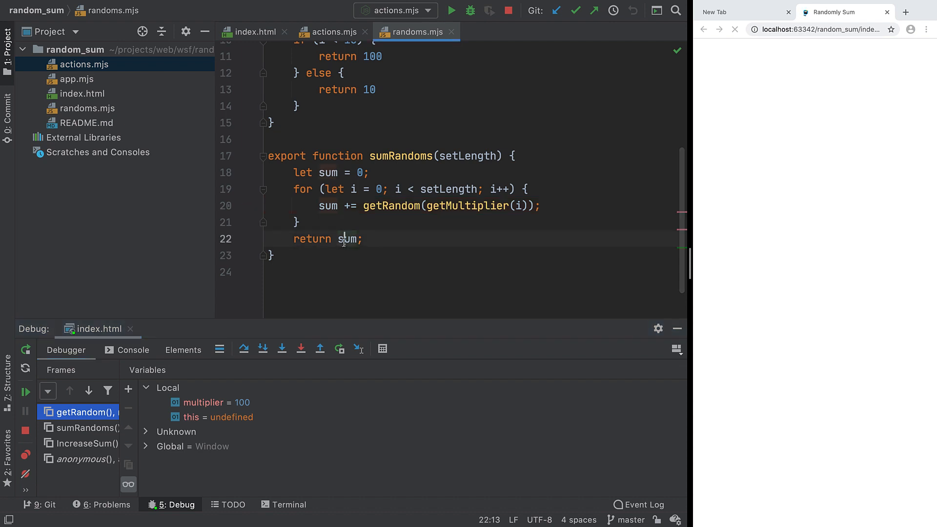
{"action": "mouse_move", "coordinate": [358, 349]}
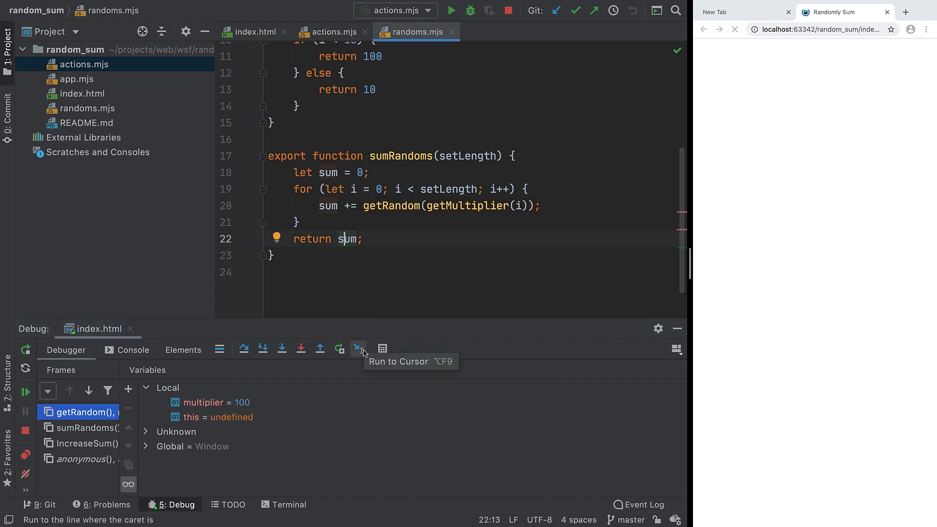
{"action": "left_click", "coordinate": [358, 349]}
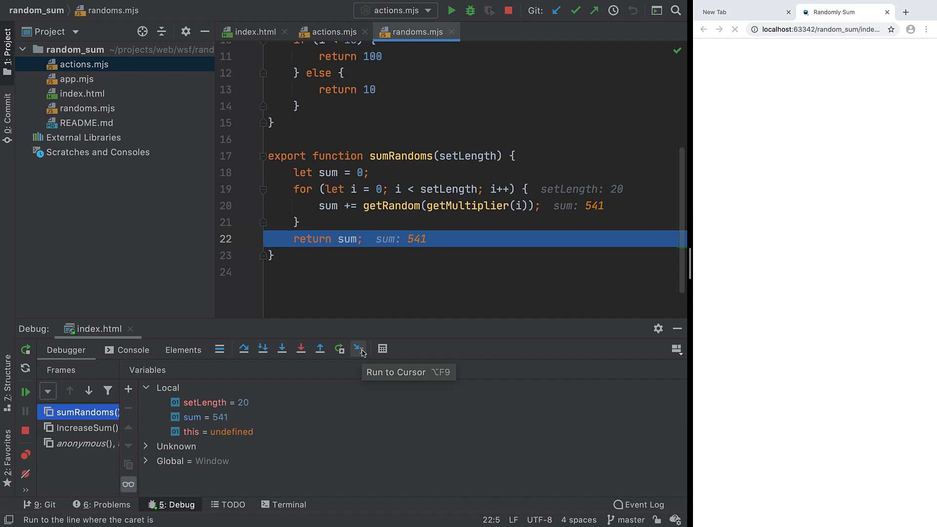
Step: Evaluate 'setLength < sum' in the debug console, returning true
{"action": "left_click", "coordinate": [133, 350]}
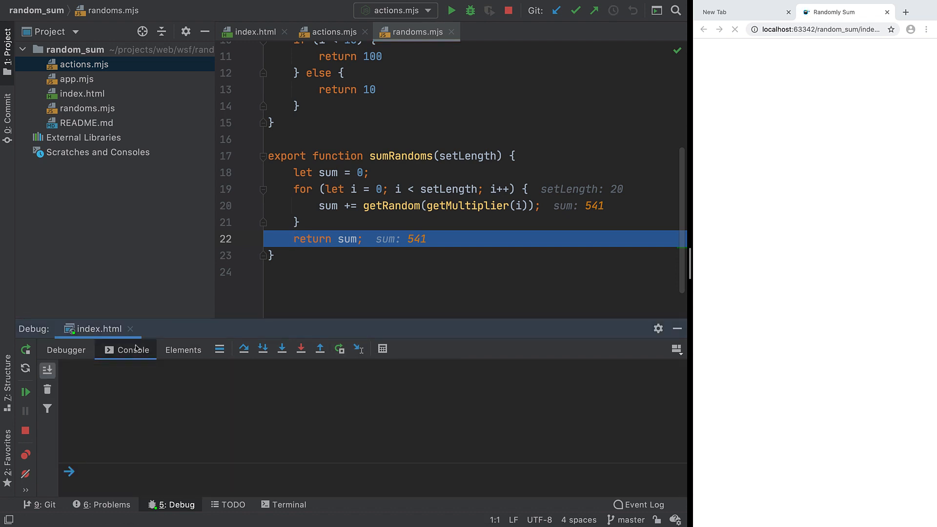
{"action": "type", "text": "setLength <"}
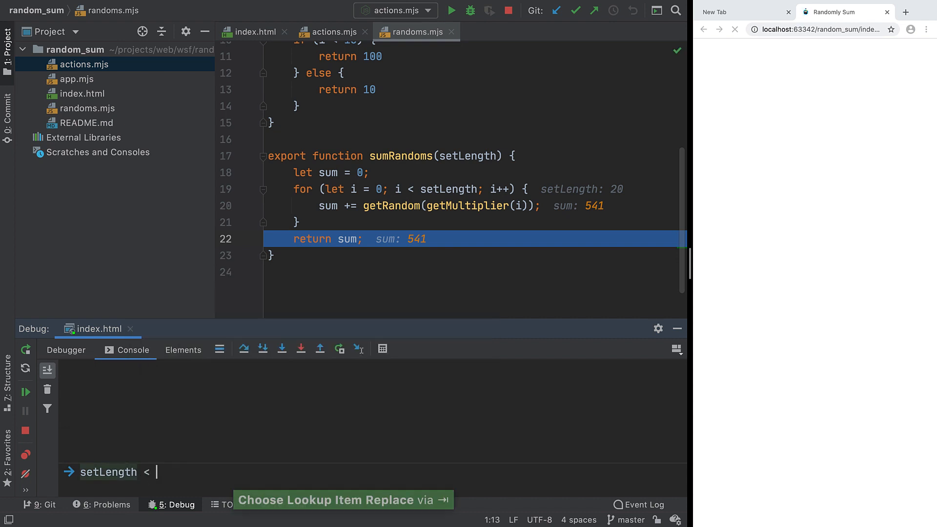
{"action": "type", "text": "sum"}
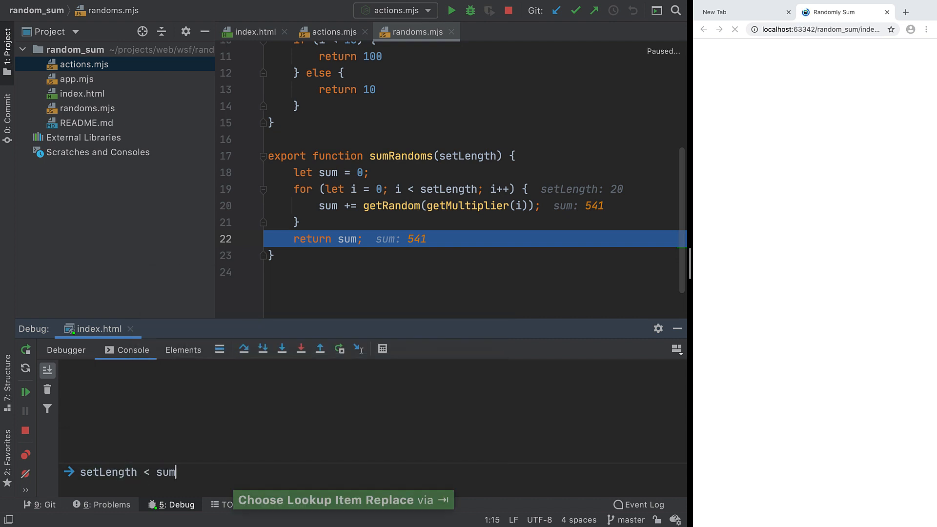
{"action": "key", "text": "Enter"}
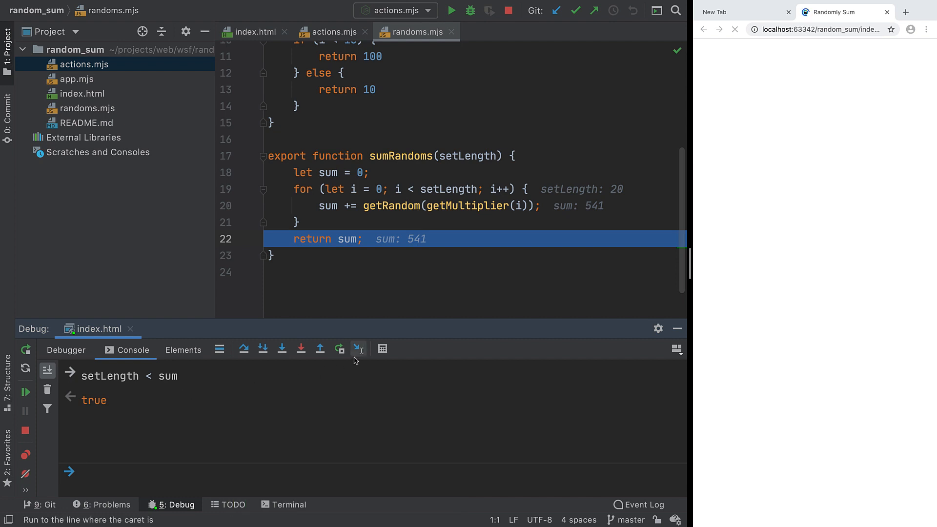
Step: Evaluate setLength < sum (true) and the window's parent object, then close the Evaluate dialog
{"action": "left_click", "coordinate": [359, 349]}
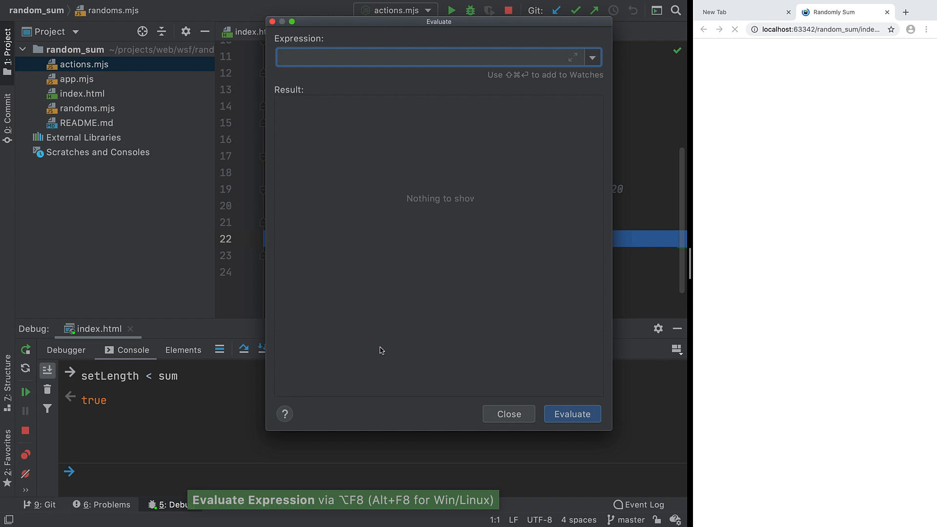
{"action": "type", "text": "setLength < sum"}
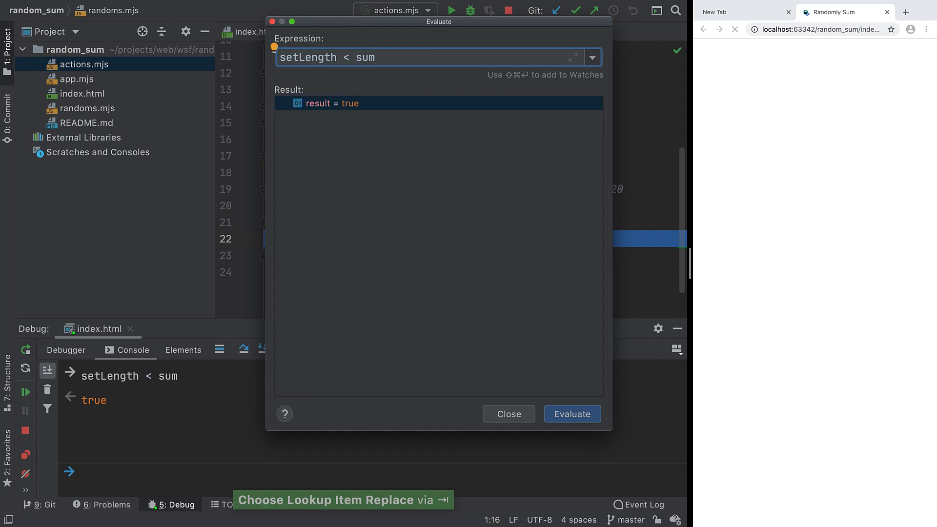
{"action": "type", "text": "parent"}
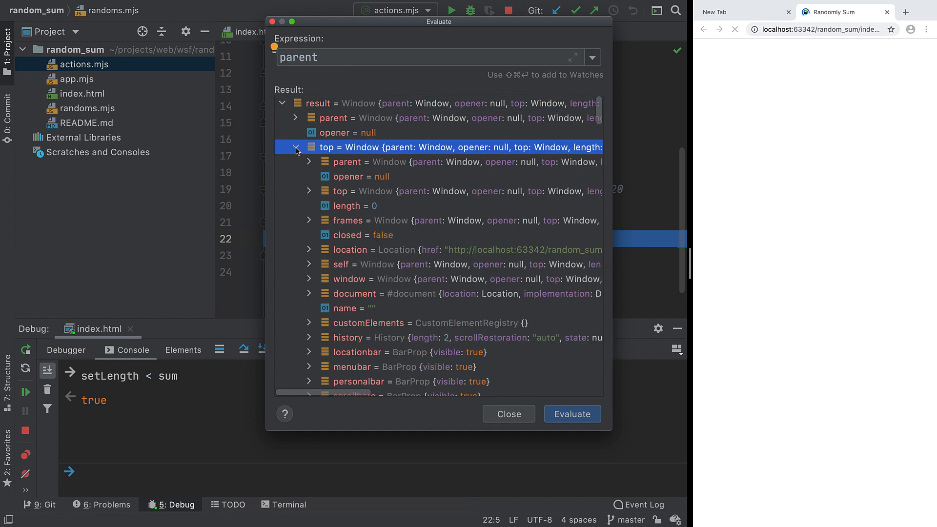
{"action": "left_click", "coordinate": [509, 414]}
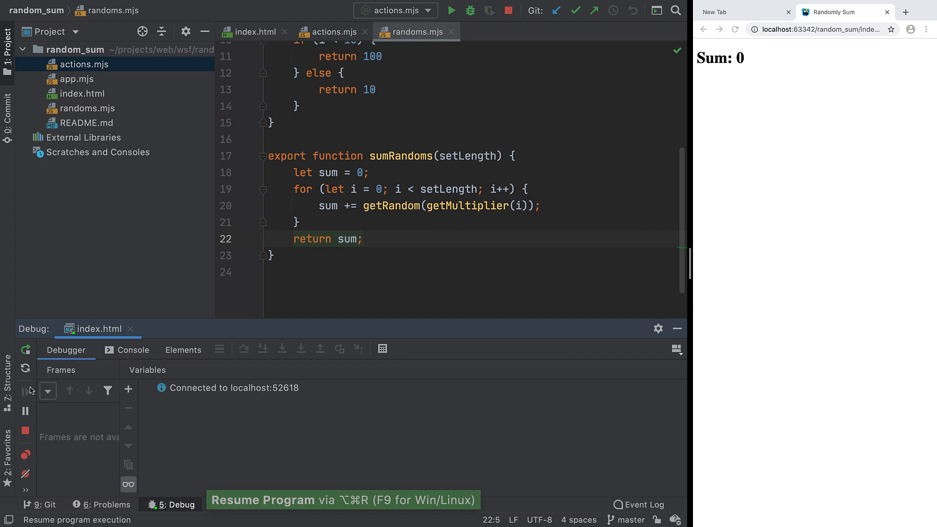
Step: Rerun the debug session, add a sum > 50 watch, and resume until it turns true at 91
{"action": "left_click", "coordinate": [246, 206]}
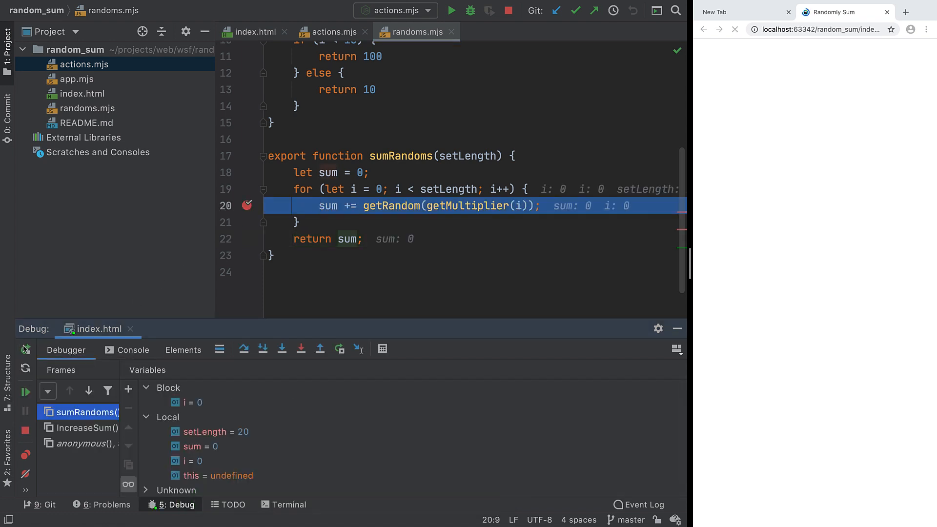
{"action": "left_click", "coordinate": [128, 389]}
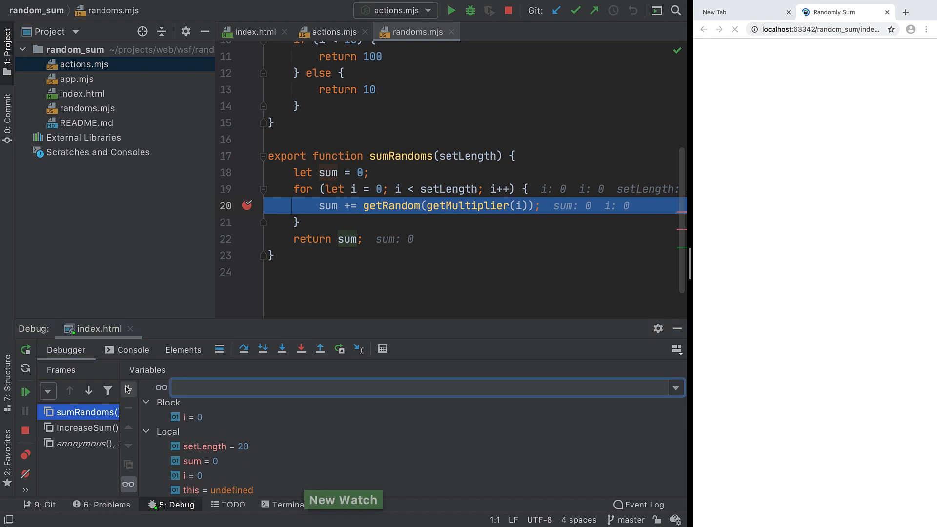
{"action": "type", "text": "sum > 50"}
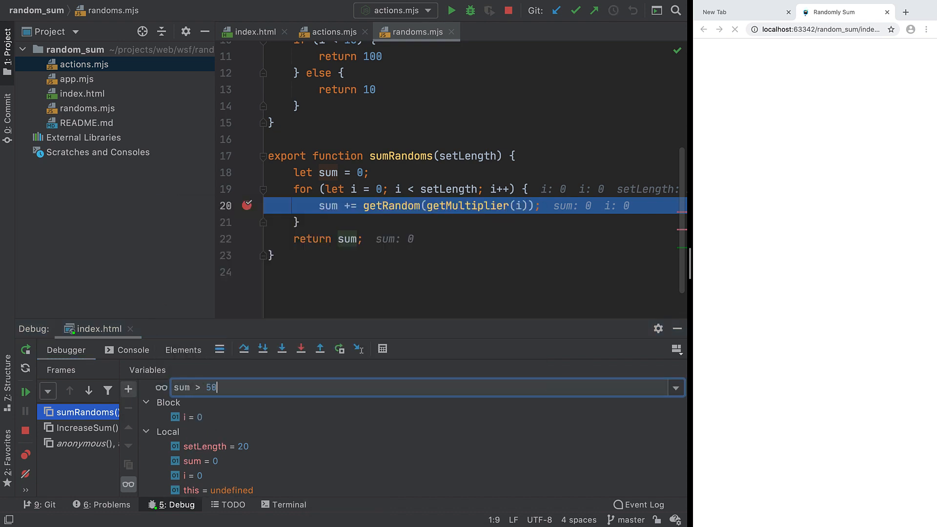
{"action": "key", "text": "Enter"}
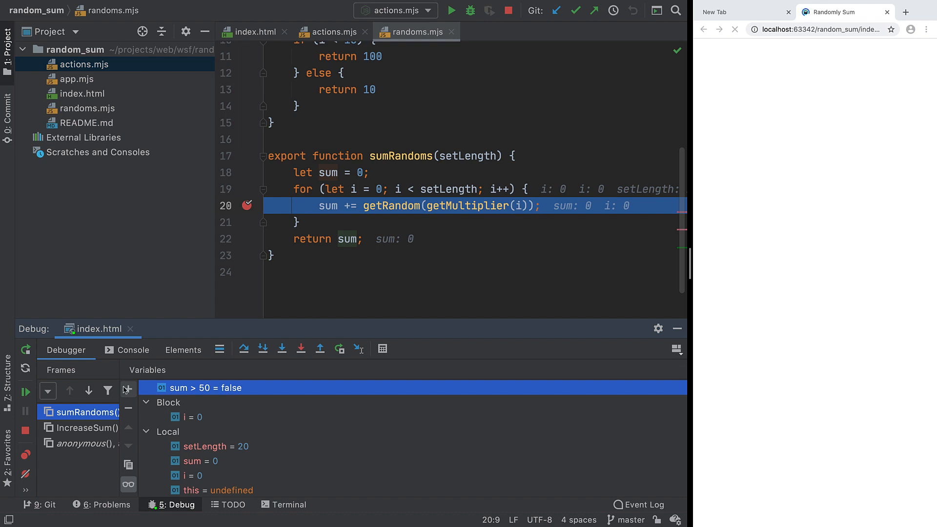
{"action": "left_click", "coordinate": [26, 404]}
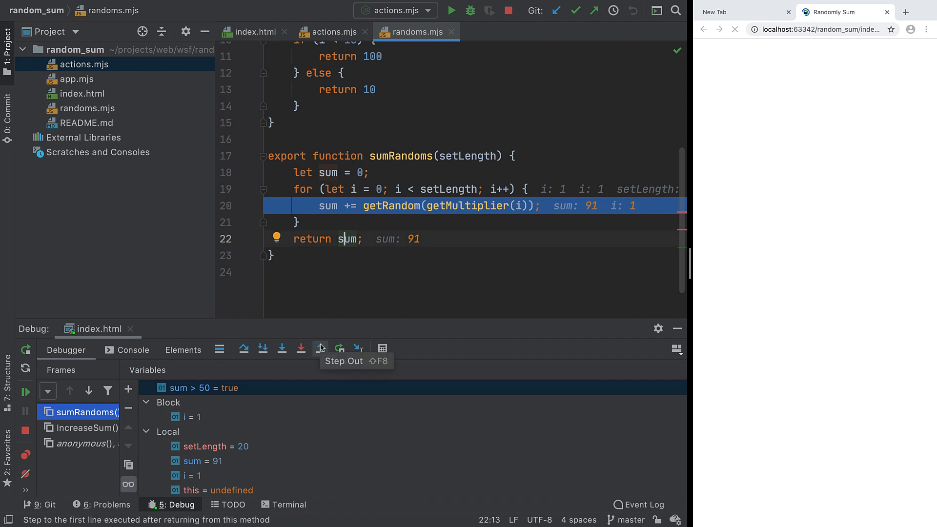
{"action": "left_click", "coordinate": [320, 349]}
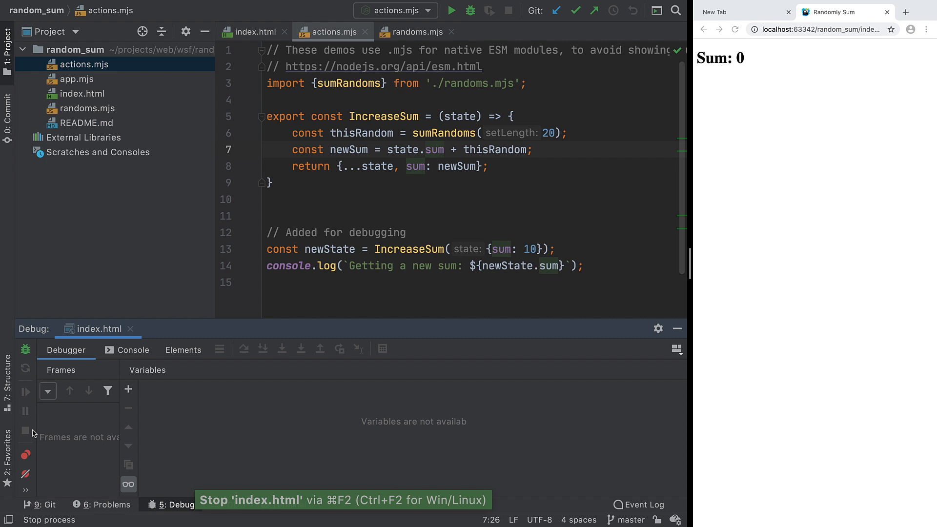
Step: Break at line 6 of actions.mjs, debug it with Node.js, and step into sumRandoms
{"action": "left_click", "coordinate": [245, 132]}
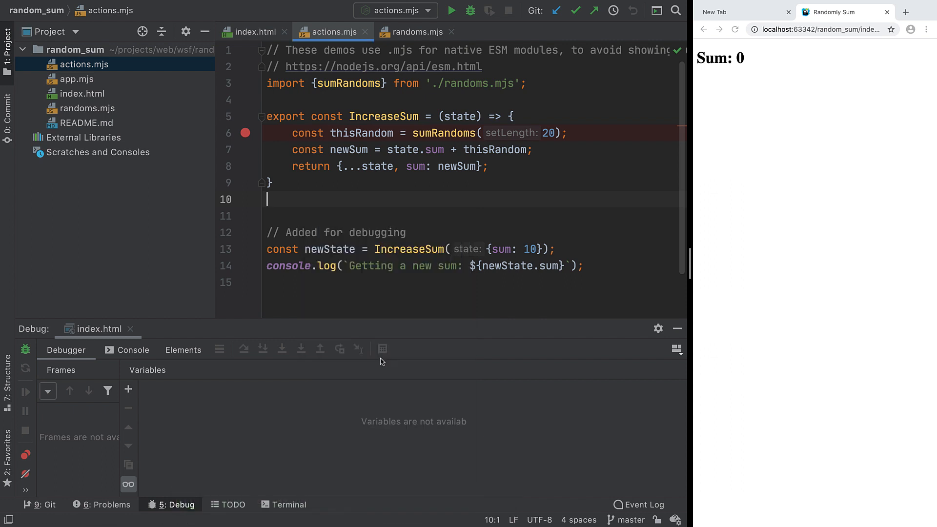
{"action": "left_click", "coordinate": [471, 11]}
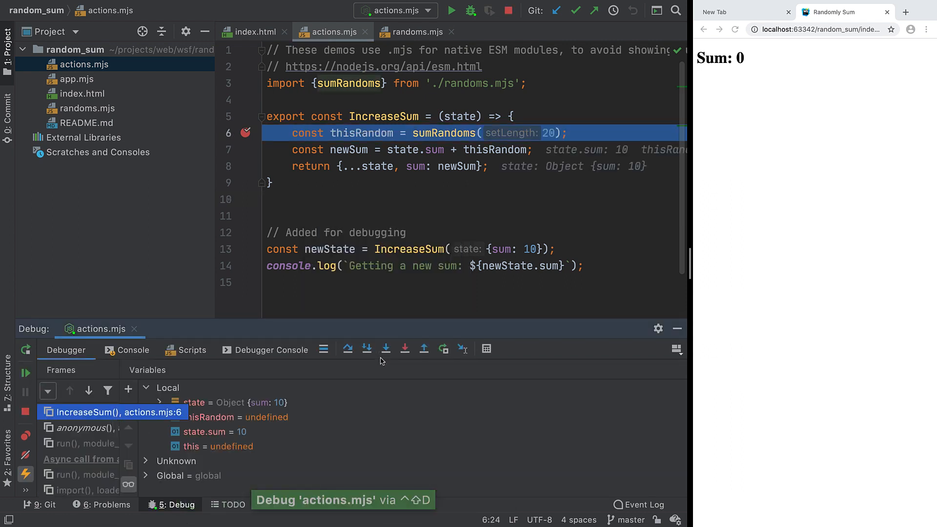
{"action": "left_click", "coordinate": [386, 349]}
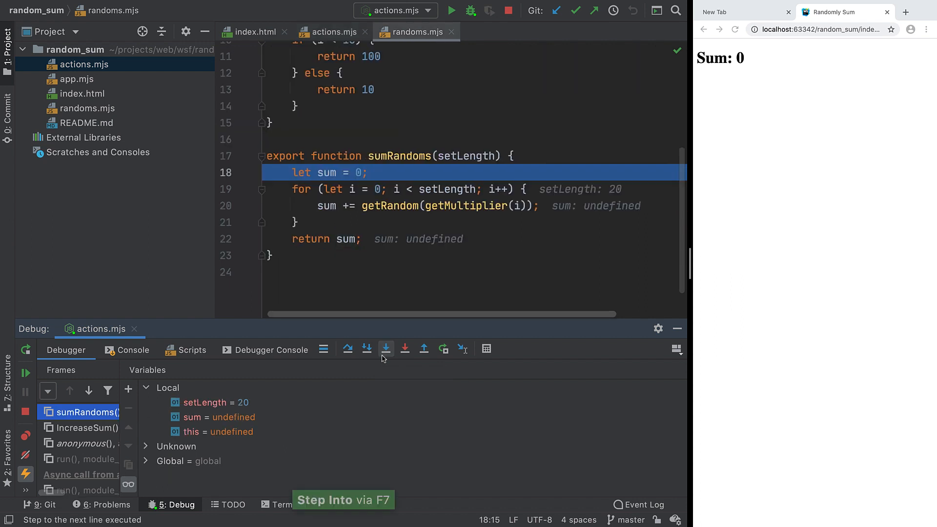
{"action": "left_click", "coordinate": [386, 349]}
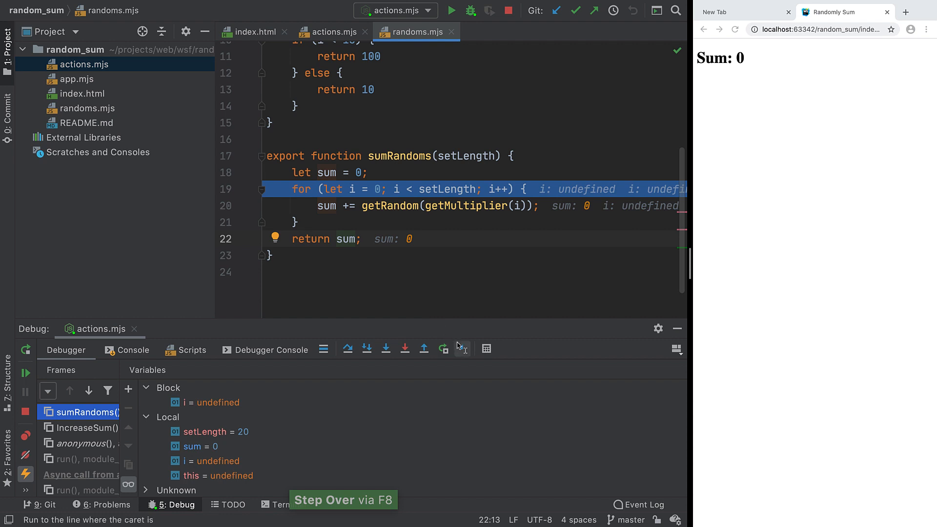
{"action": "left_click", "coordinate": [463, 348]}
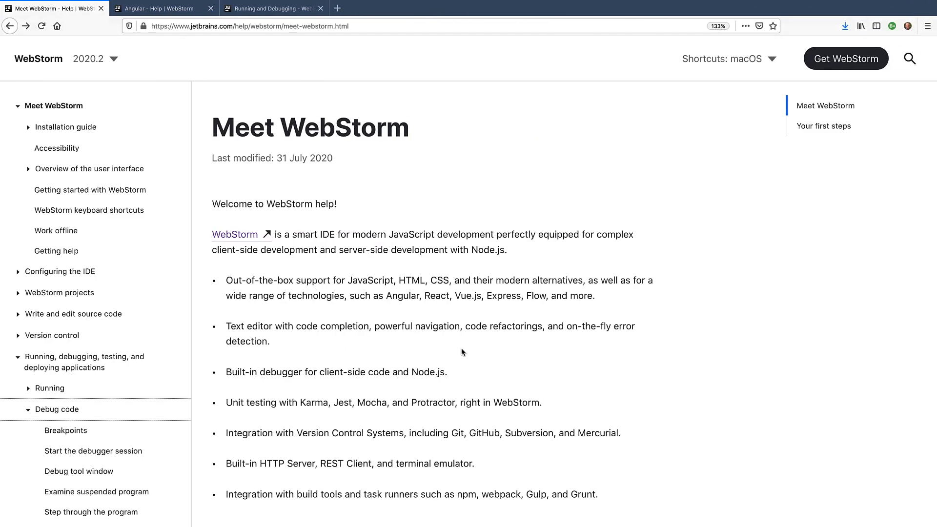
Step: Browse the Debug code and Angular help pages, ending on the Running and Debugging guide
{"action": "left_click", "coordinate": [824, 126]}
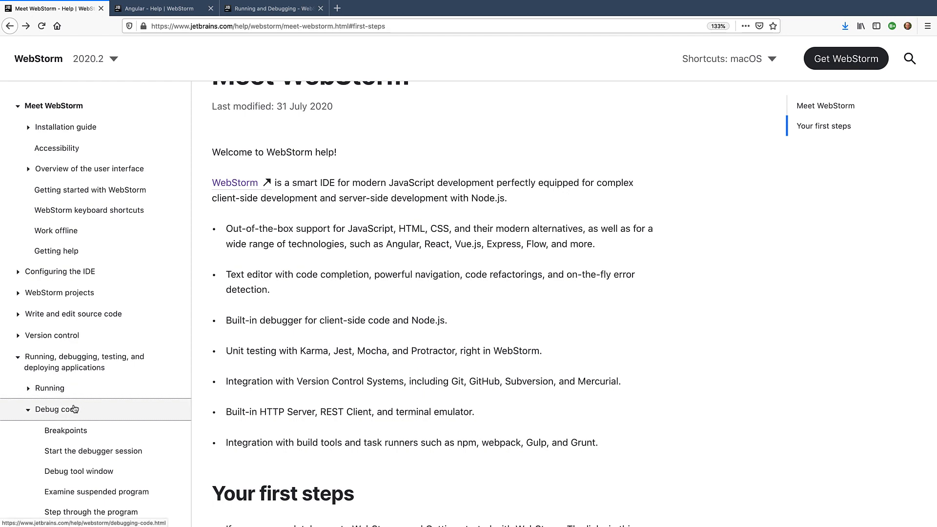
{"action": "left_click", "coordinate": [55, 409]}
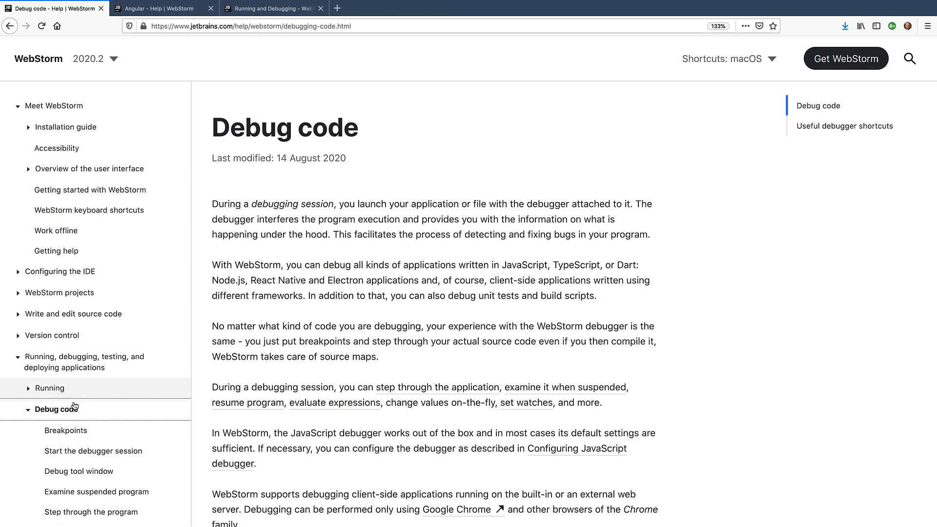
{"action": "left_click", "coordinate": [146, 9]}
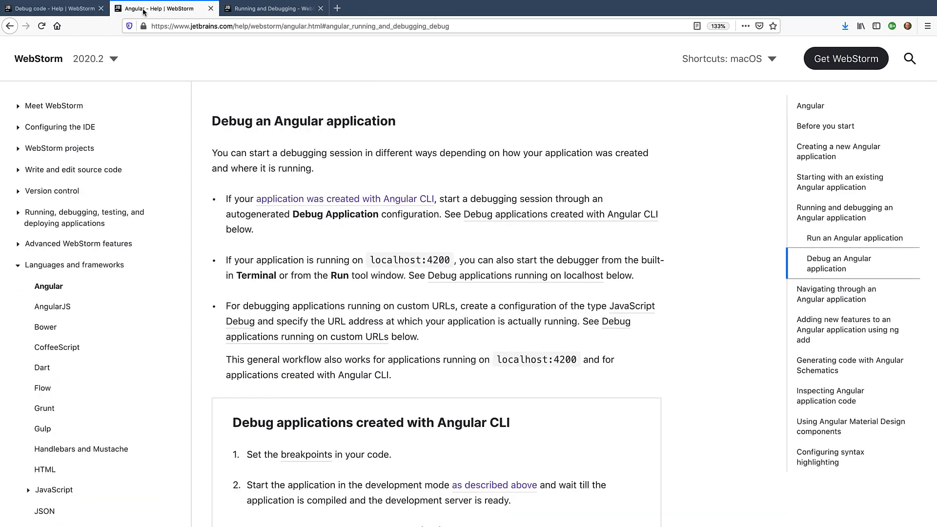
{"action": "scroll", "scroll_direction": "down", "scroll_amount": 3}
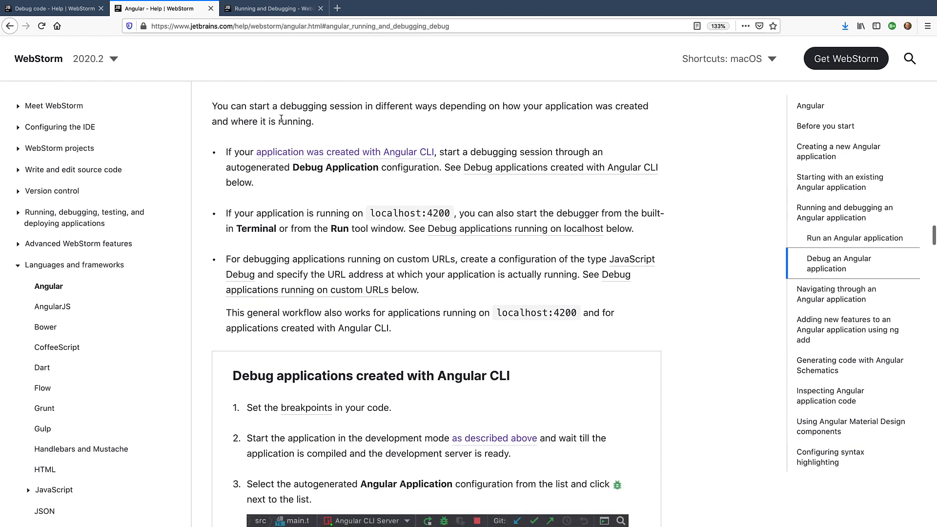
{"action": "scroll", "scroll_direction": "down", "scroll_amount": 3}
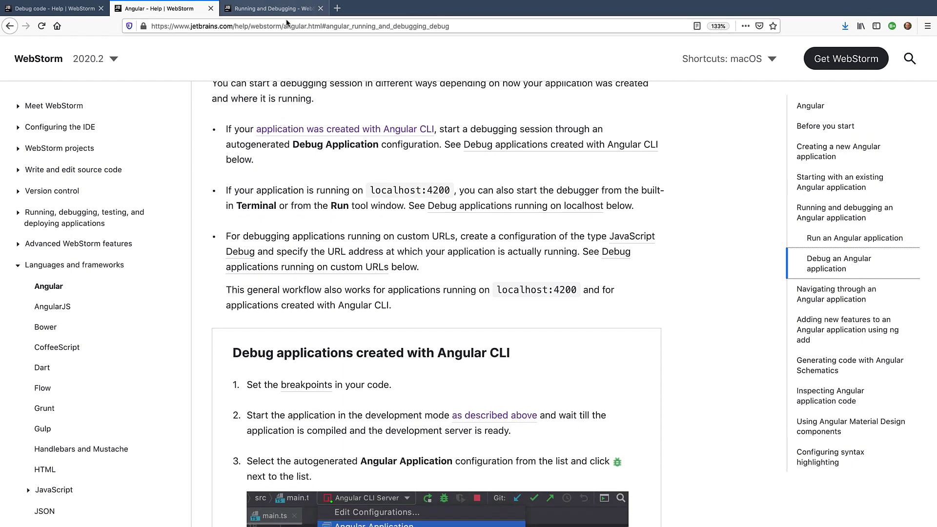
{"action": "left_click", "coordinate": [282, 9]}
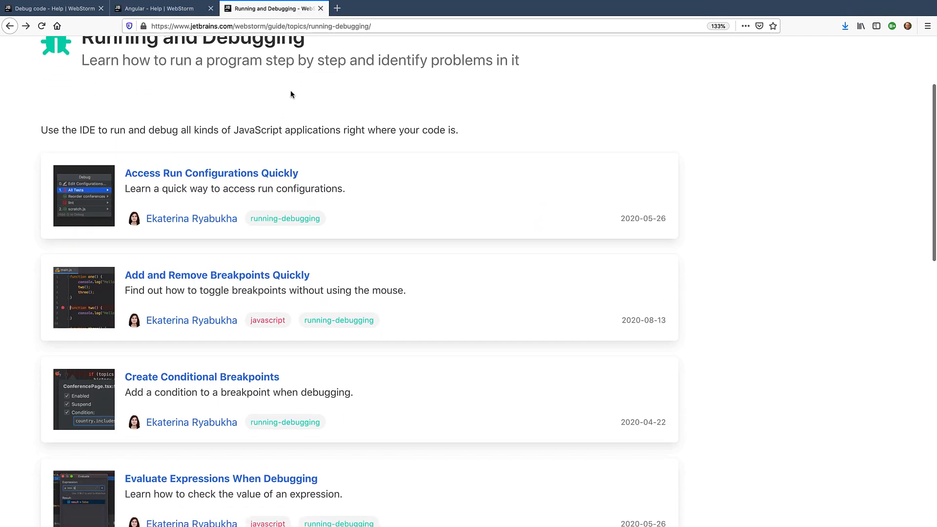